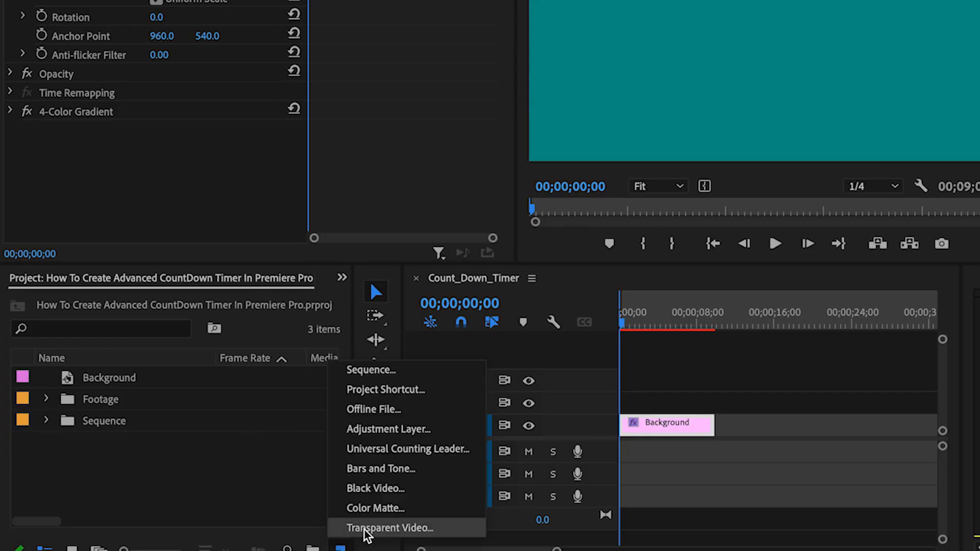
Create a 1920×1080 Transparent Video item on V2 matched to the Background clip's length.
click(391, 528)
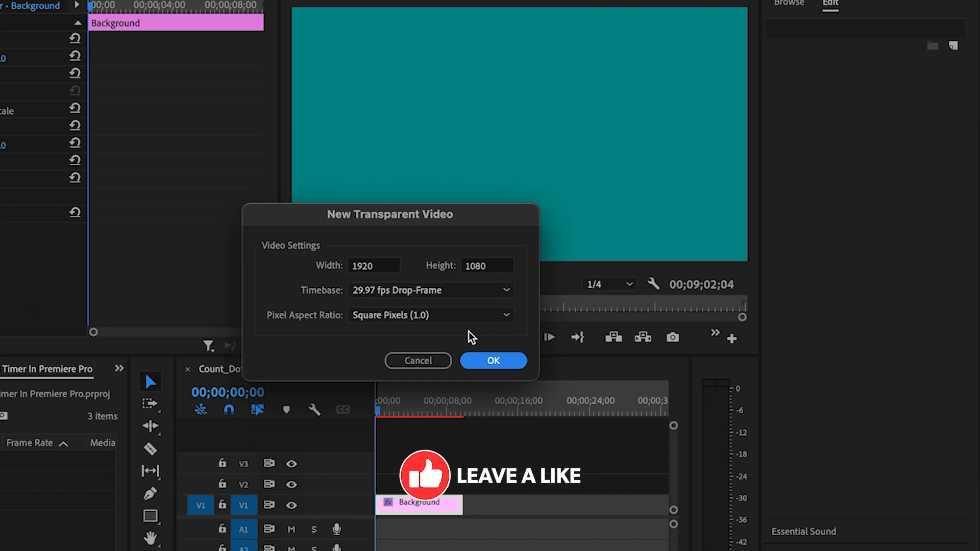
click(494, 361)
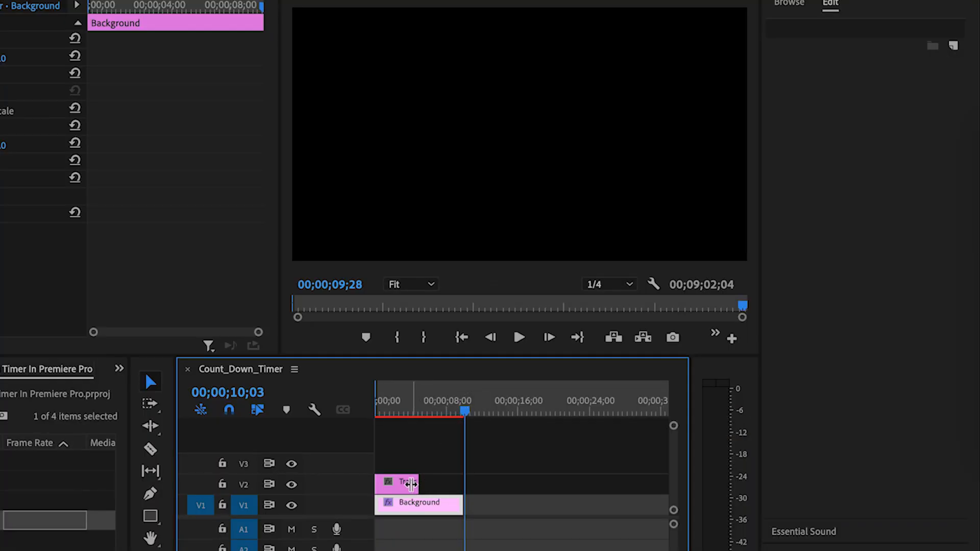
click(397, 482)
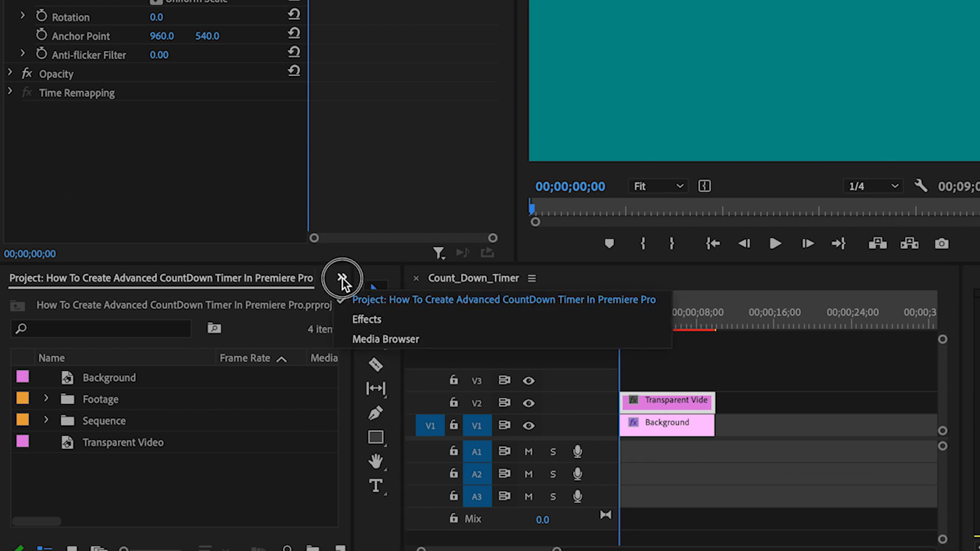
Apply the Timecode effect to the transparent clip and turn off its Field Symbol dot.
click(366, 320)
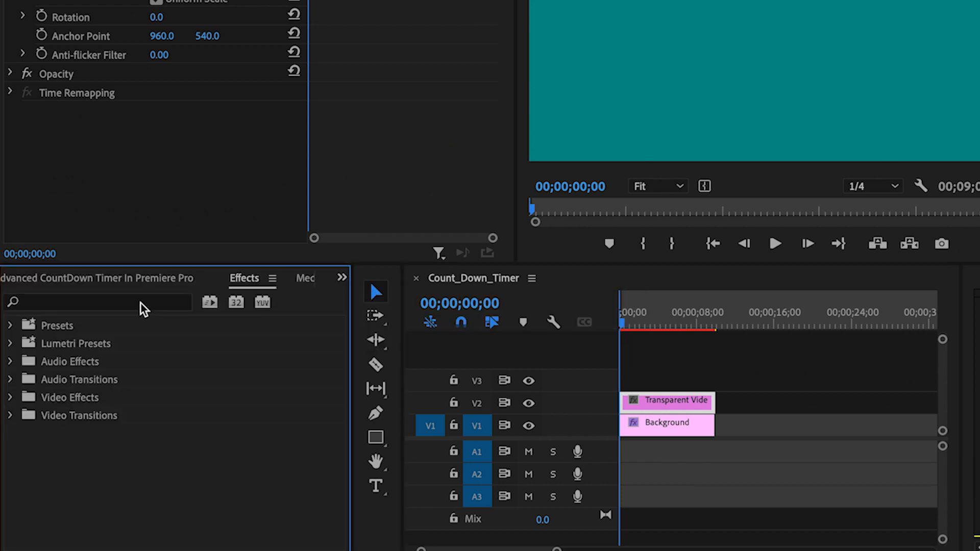
text(ti)
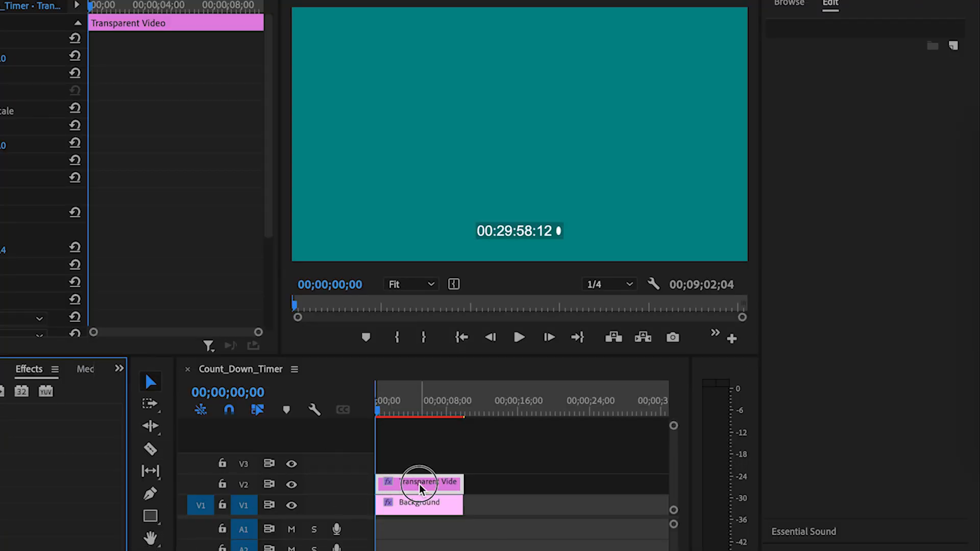
click(425, 483)
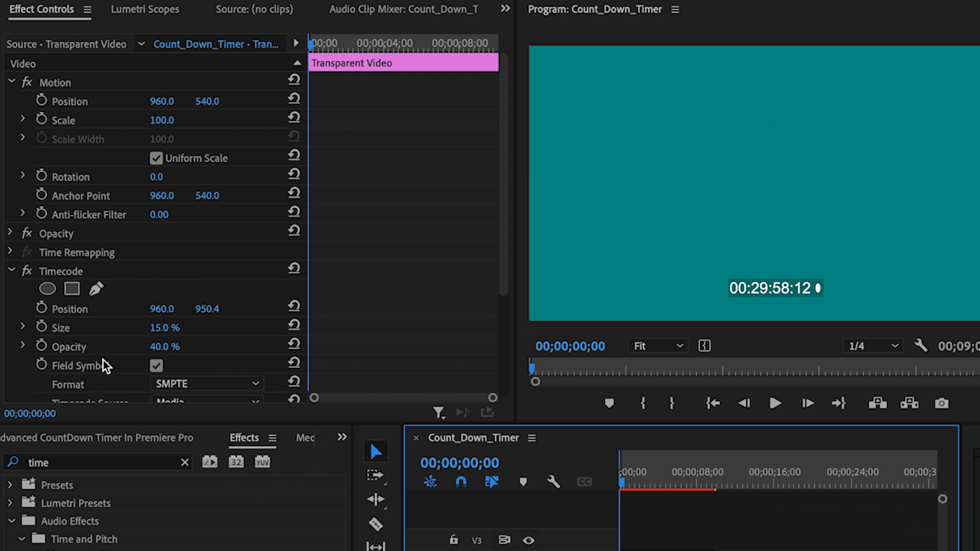
click(156, 365)
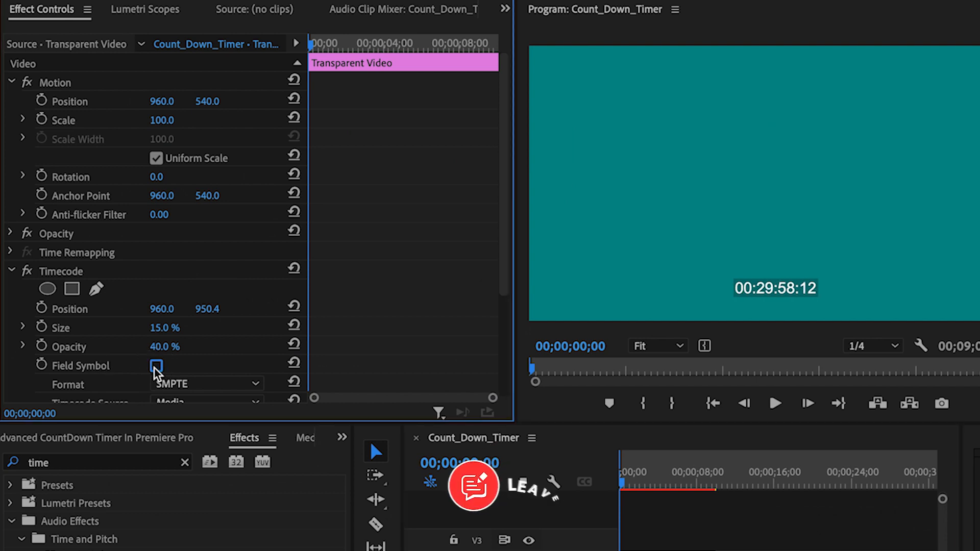
click(156, 366)
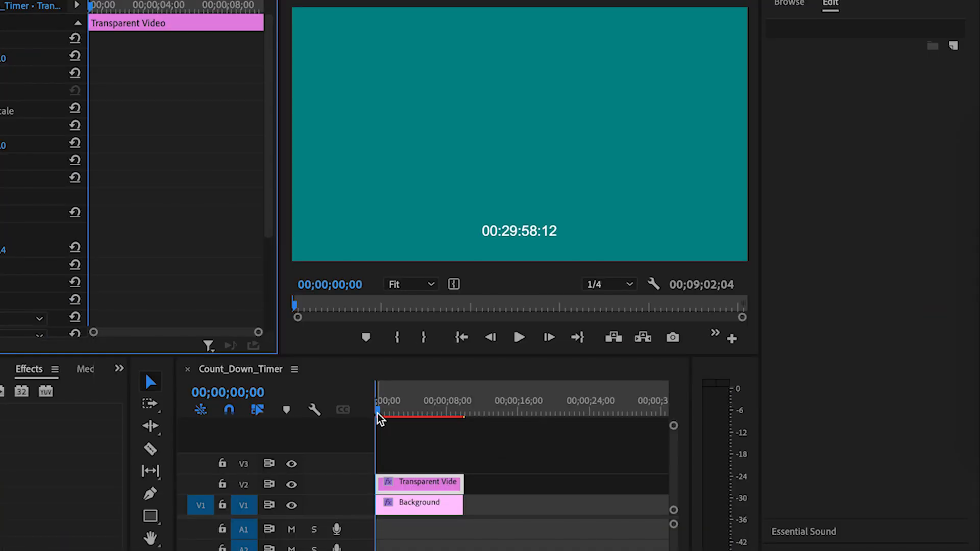
Source the timecode from the clip at opacity 0 and size 30%, scrubbing to confirm it reads 00:00:00:00.
click(343, 409)
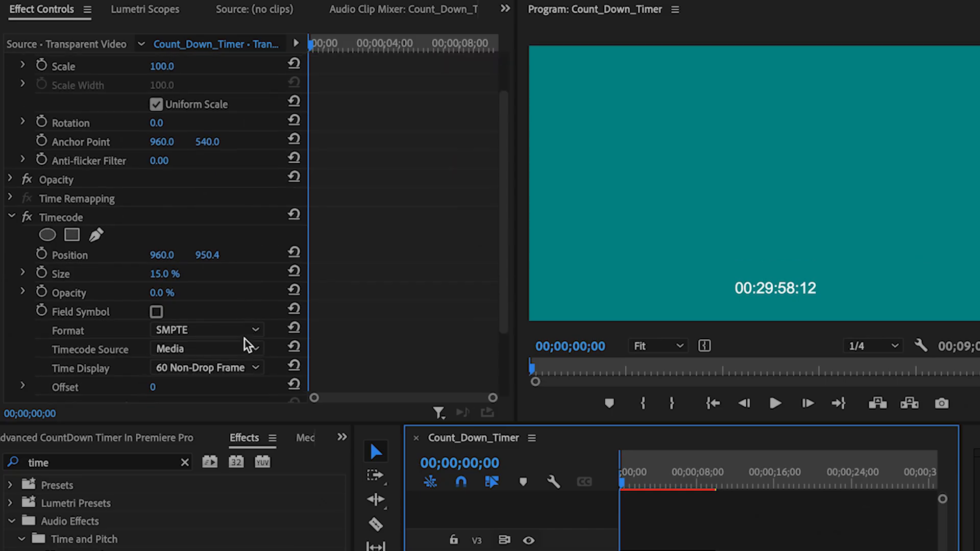
scroll(down, 3)
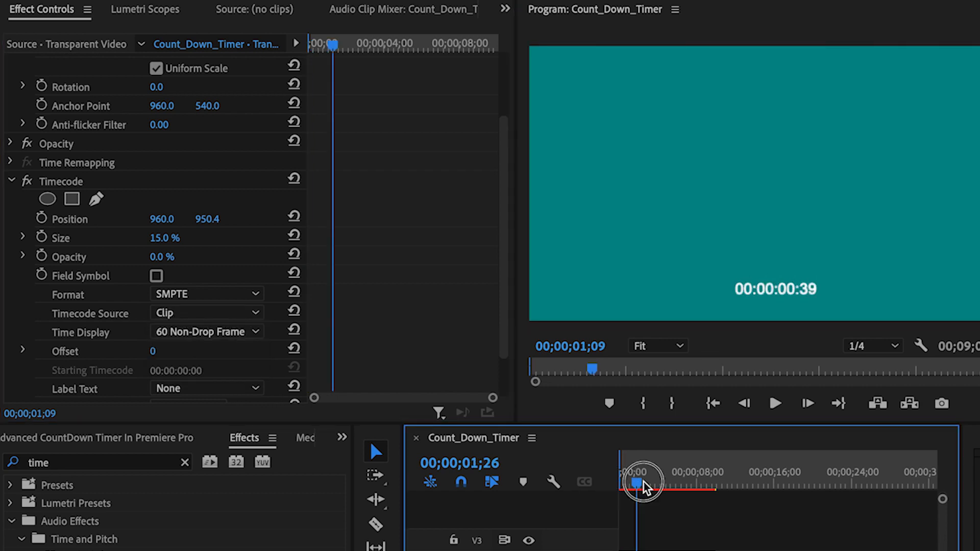
drag(637, 483, 712, 483)
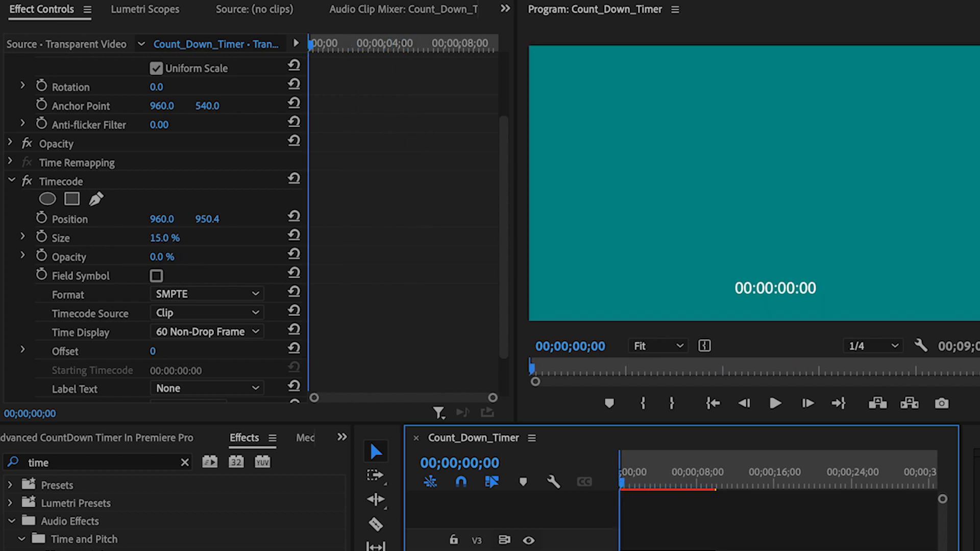
drag(144, 238, 169, 238)
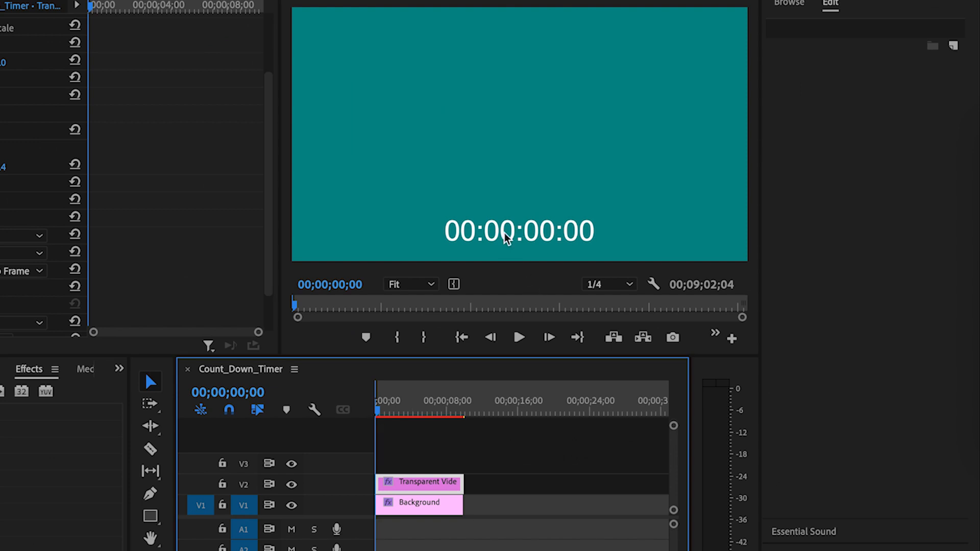
mouse_move(543, 237)
text(crop)
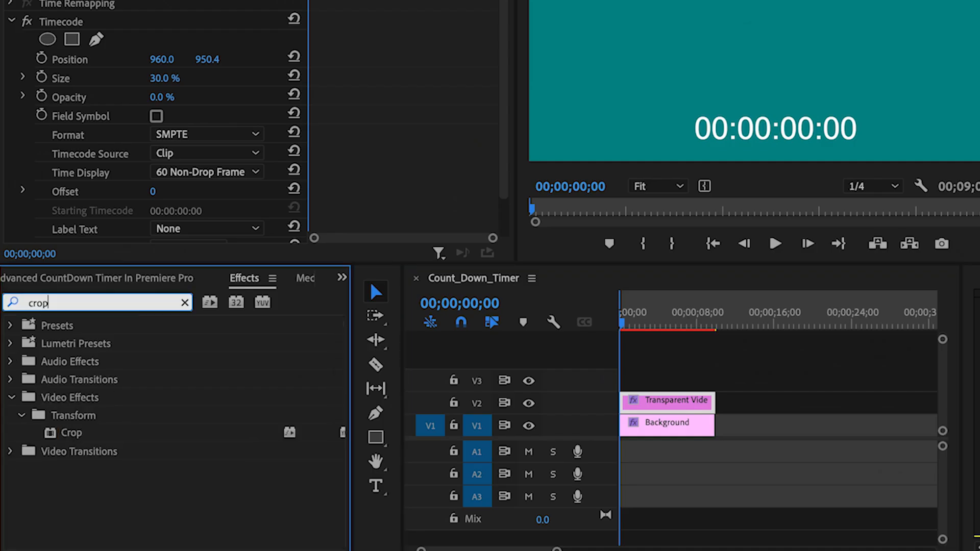
Apply Crop to the transparent clip, cropping left and right to about 42% so only minutes and seconds show.
click(71, 433)
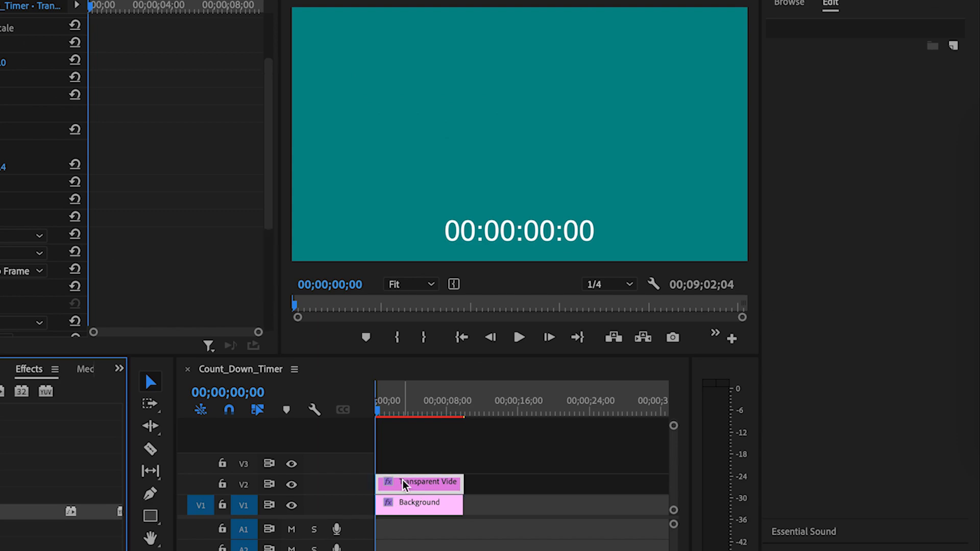
double_click(419, 482)
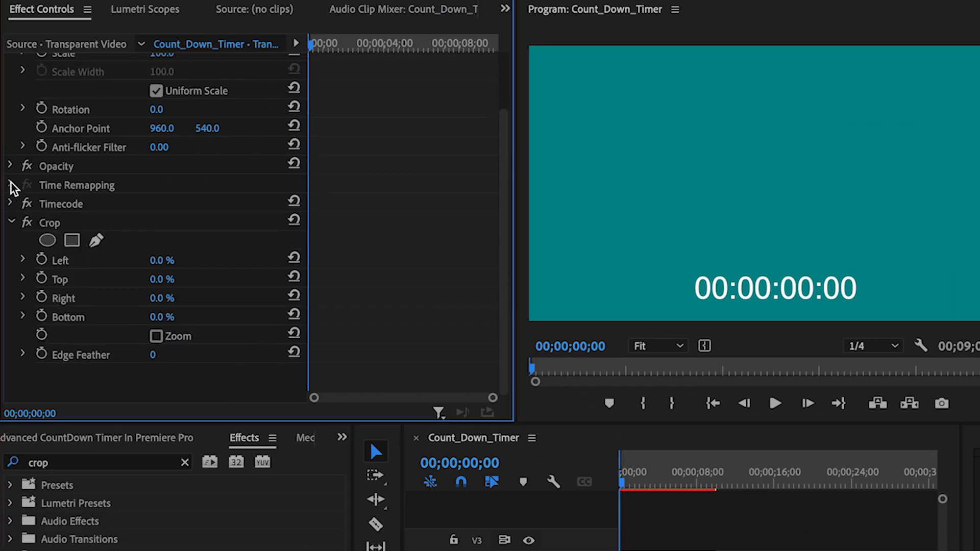
click(50, 221)
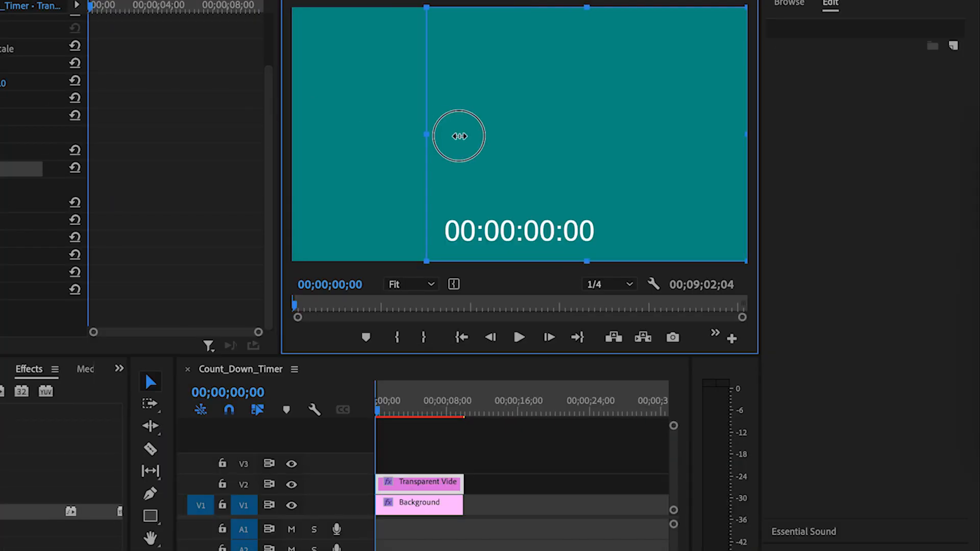
drag(459, 136, 481, 138)
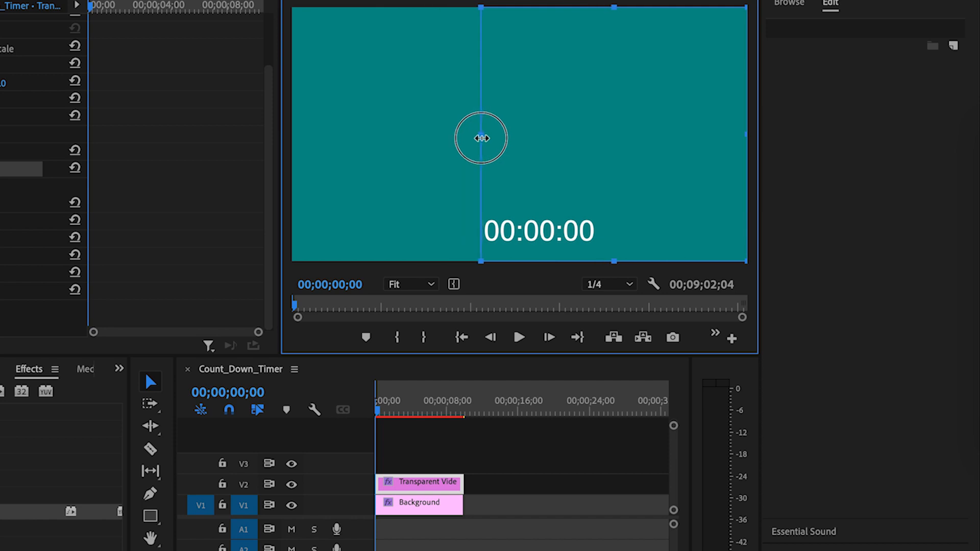
drag(481, 138, 744, 134)
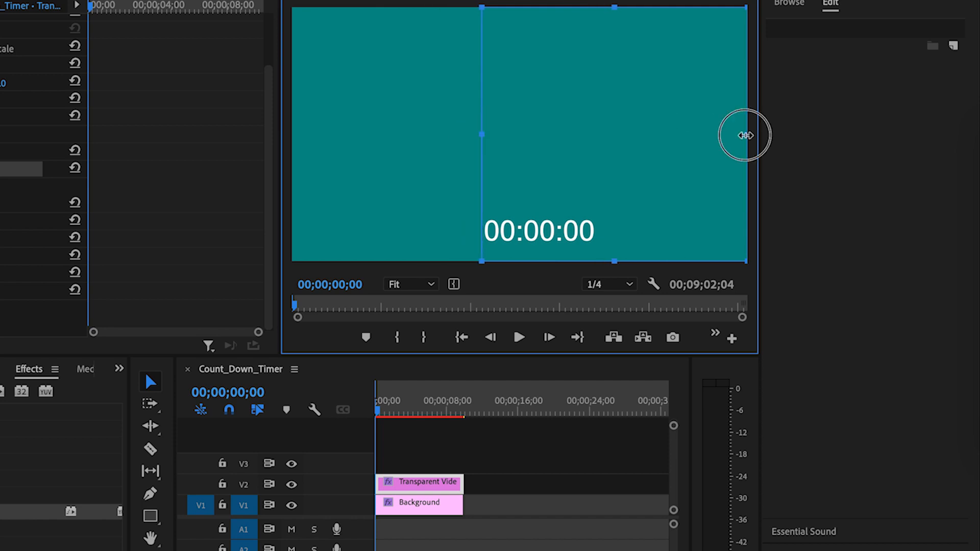
drag(744, 135, 557, 145)
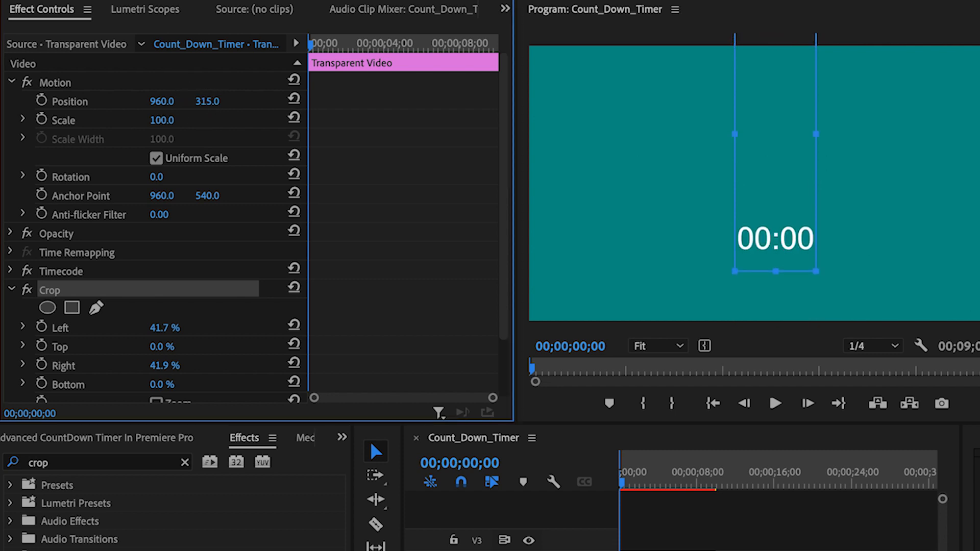
Move the 00:00 readout up to the frame centre and scrub to watch the seconds count.
drag(209, 101, 209, 88)
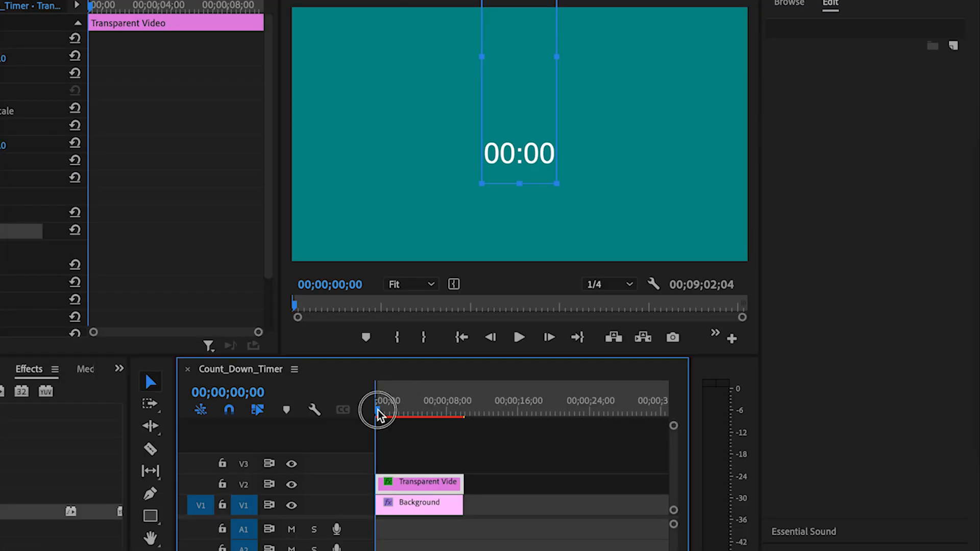
drag(378, 410, 446, 409)
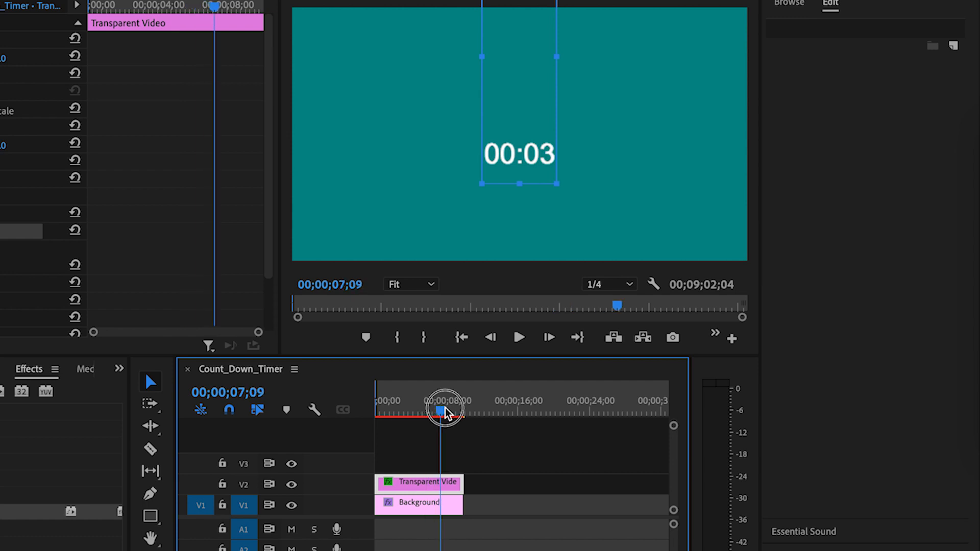
drag(447, 405, 388, 400)
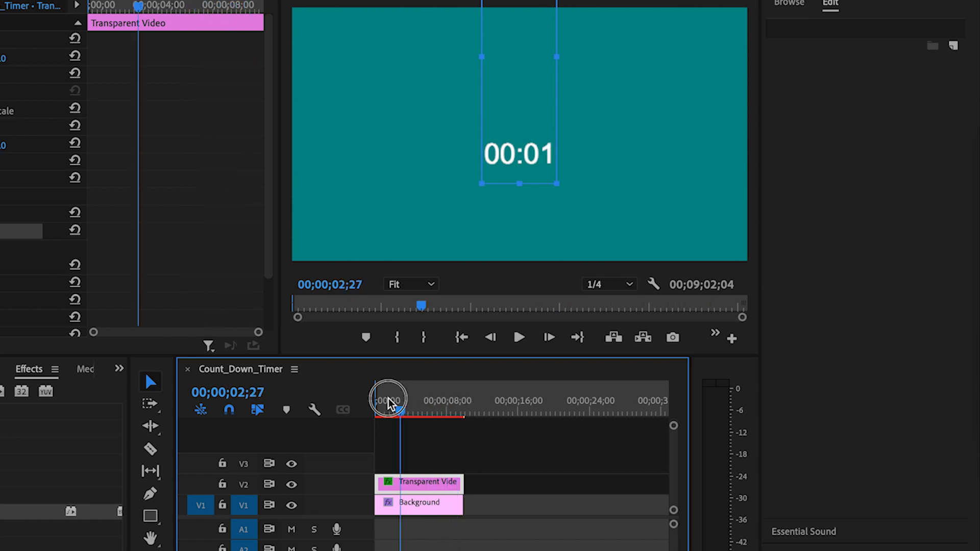
Nest the transparent timer clip into its own sequence, accepting the default name.
drag(388, 409, 445, 409)
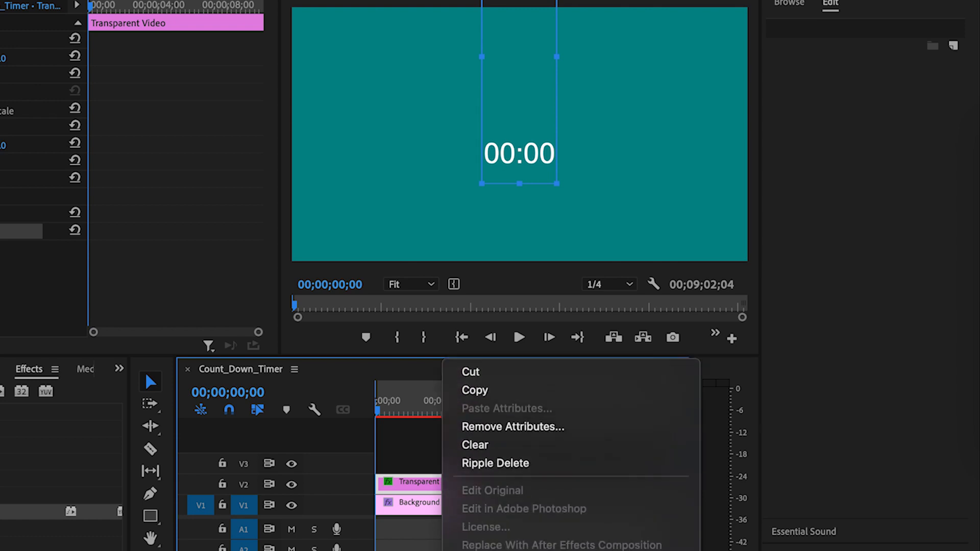
mouse_move(517, 408)
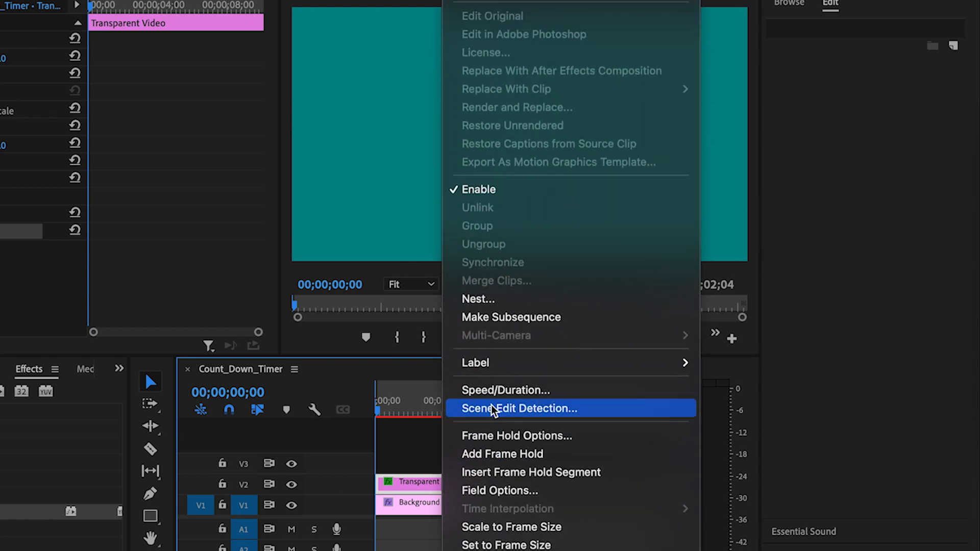
click(506, 390)
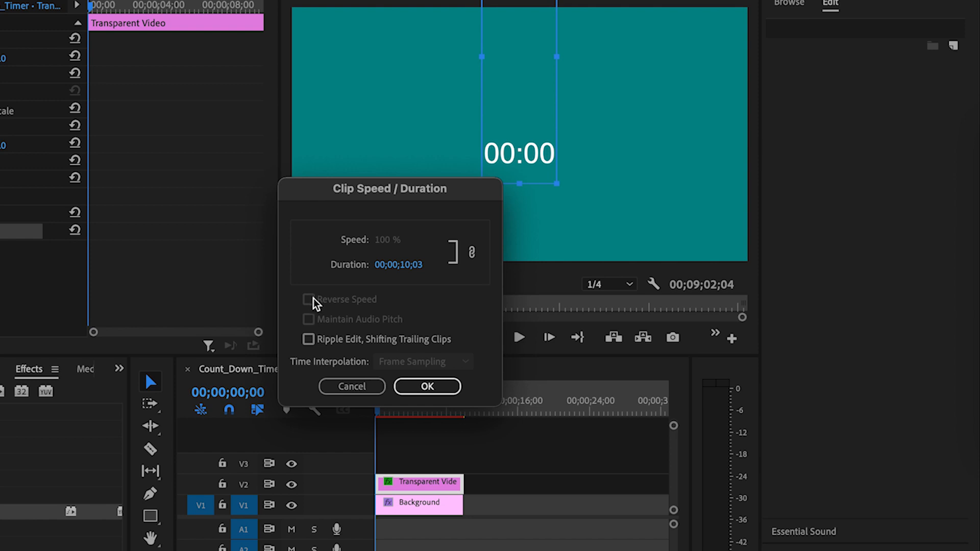
mouse_move(435, 395)
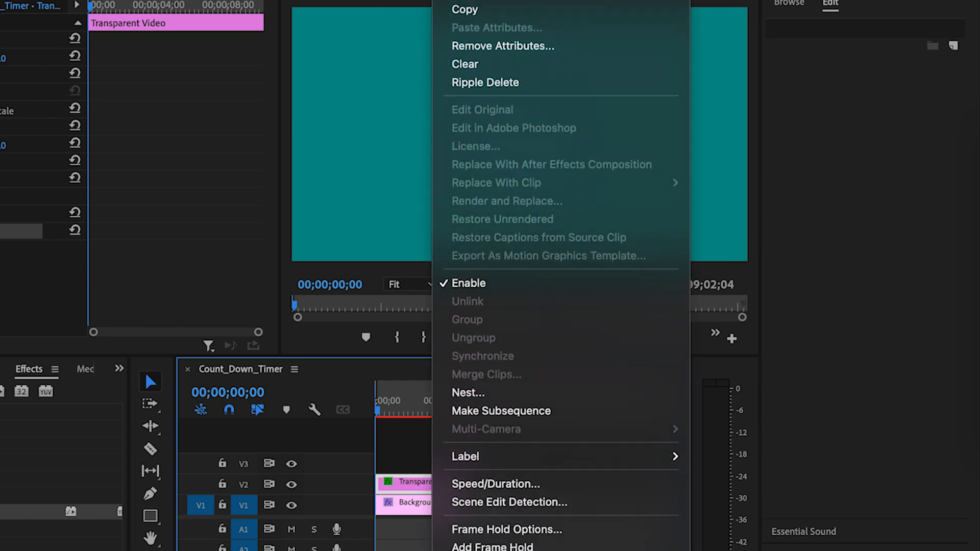
click(468, 393)
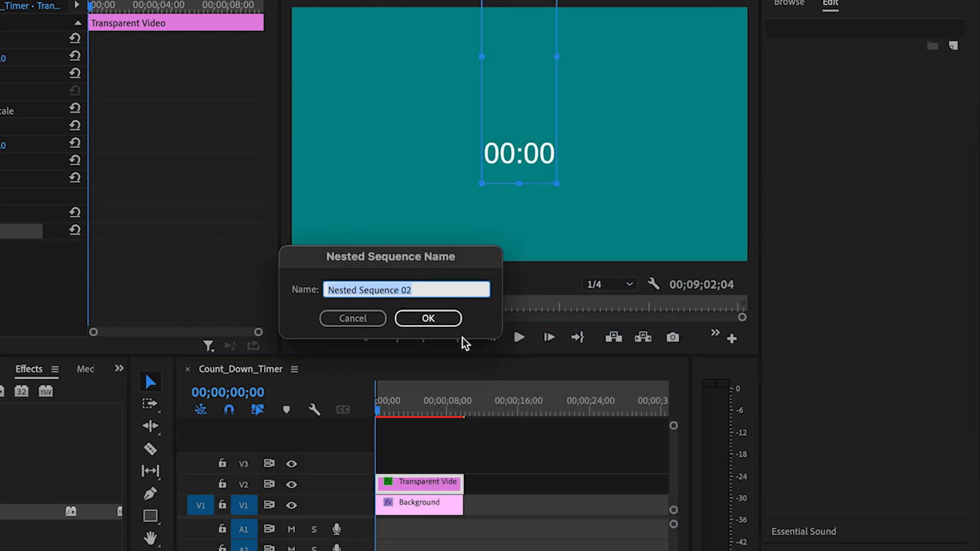
click(428, 319)
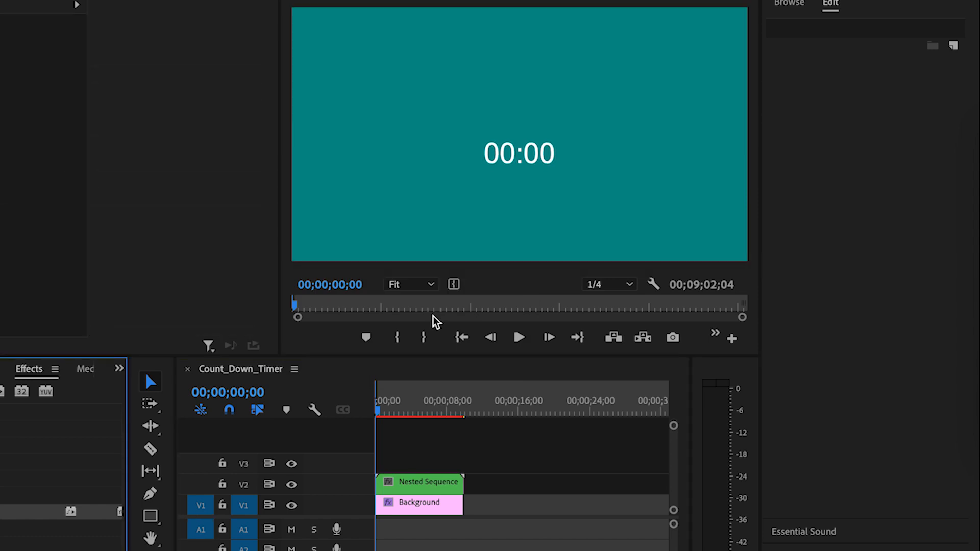
Set Reverse Speed on the nested timer so it counts down from 00:10, scrubbing to check.
right_click(428, 482)
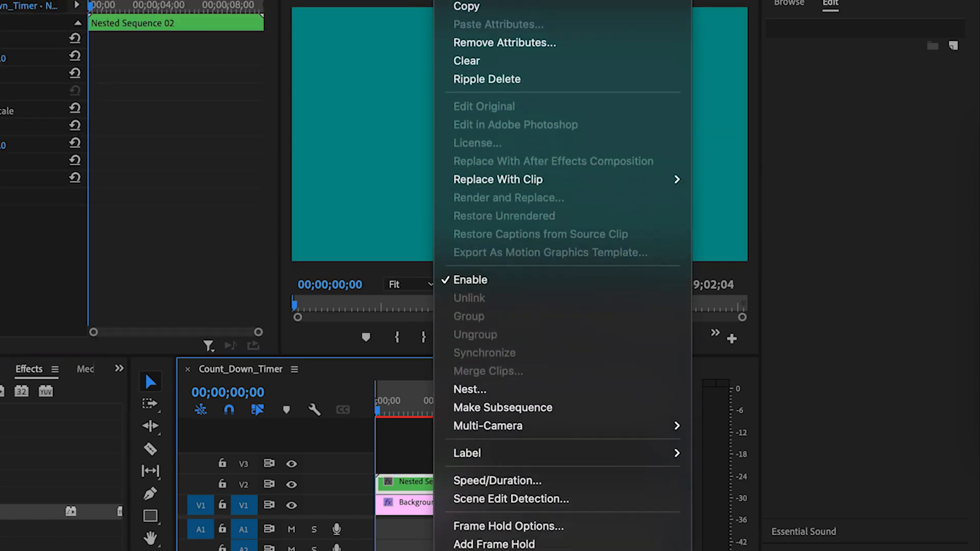
mouse_move(467, 435)
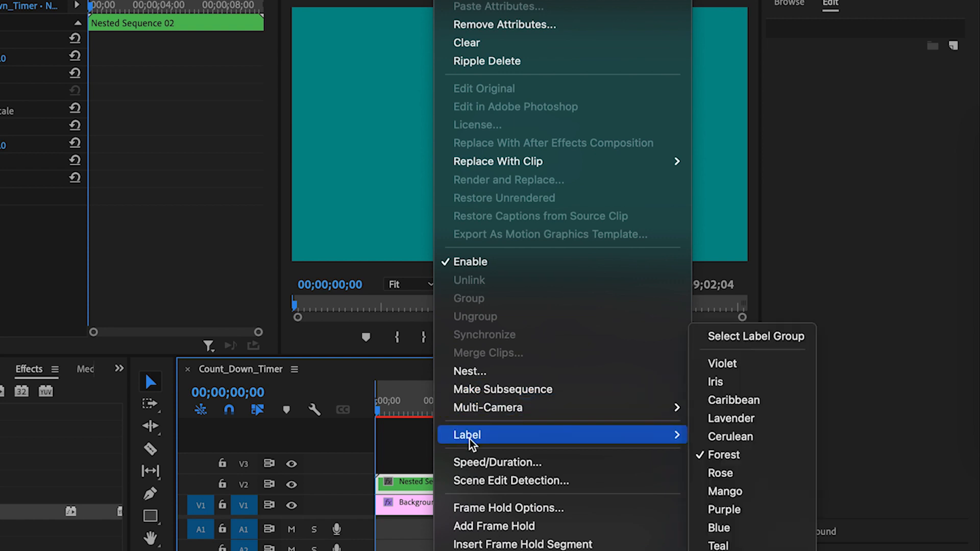
click(498, 461)
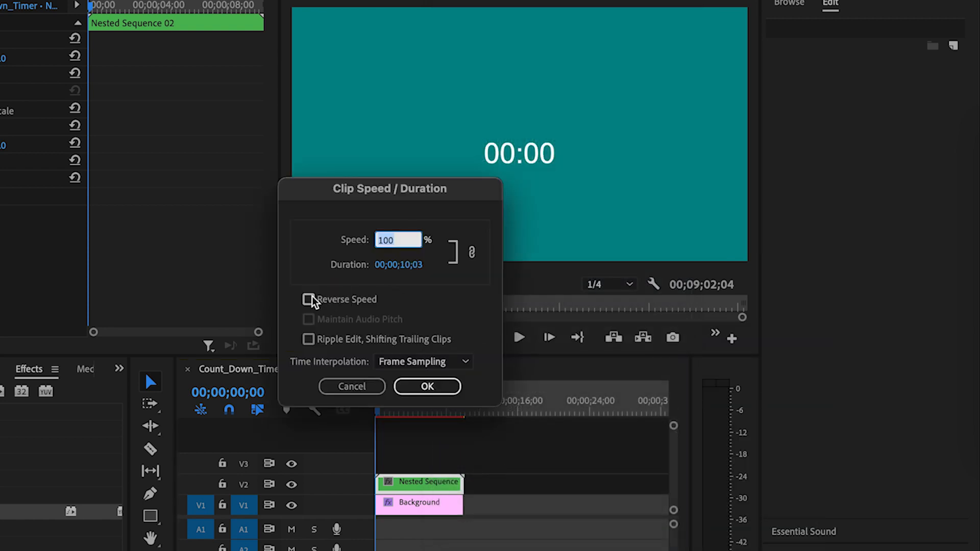
click(427, 386)
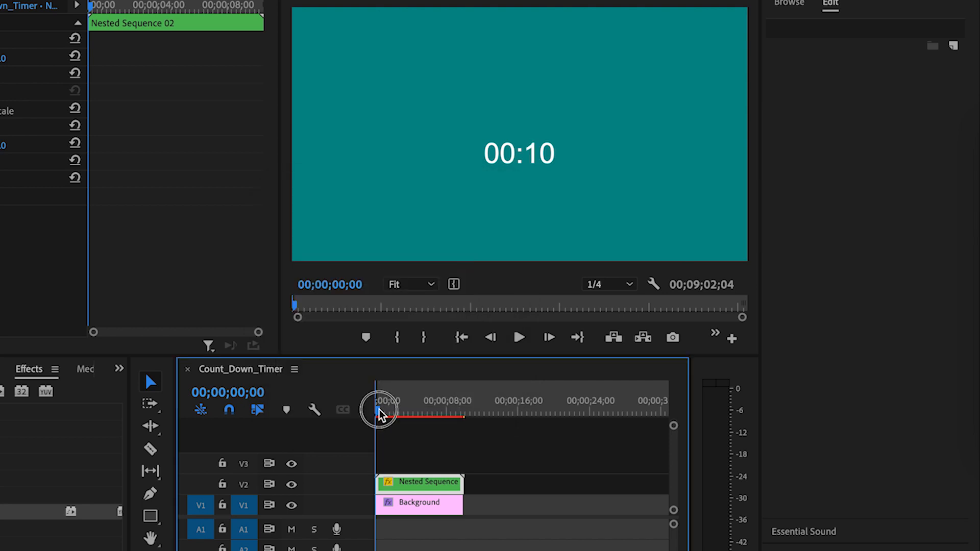
drag(375, 410, 422, 411)
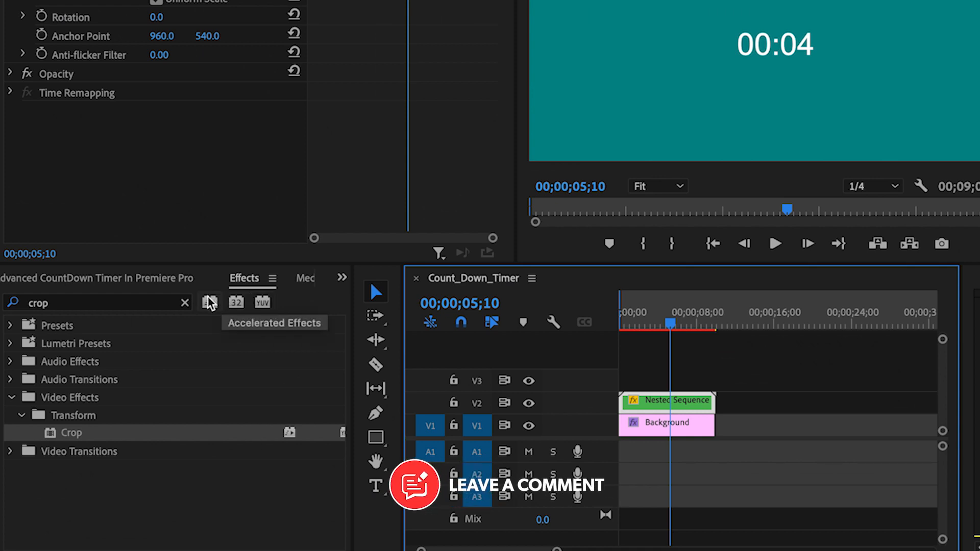
Apply Tint to the nested timer with Map Black To white and a new Map White To colour.
click(185, 302)
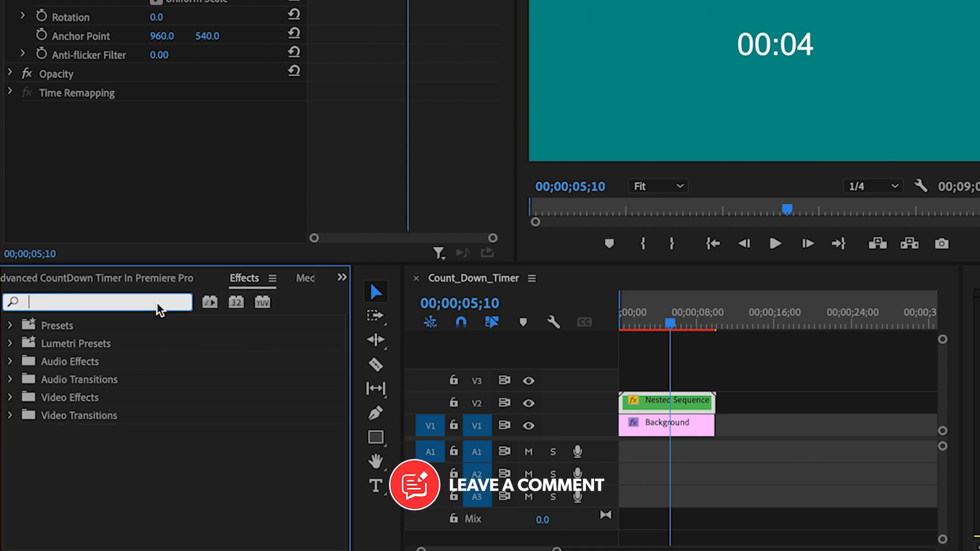
text(tint)
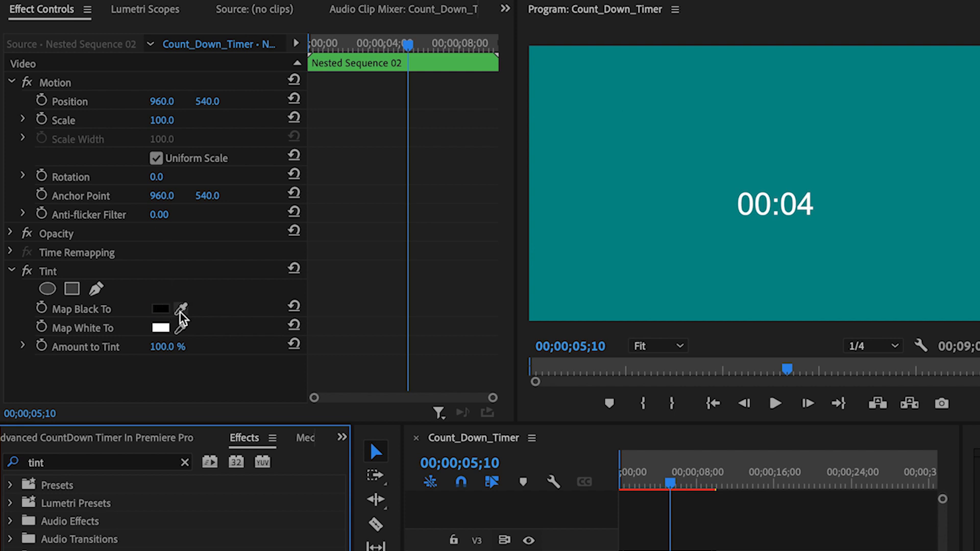
click(160, 308)
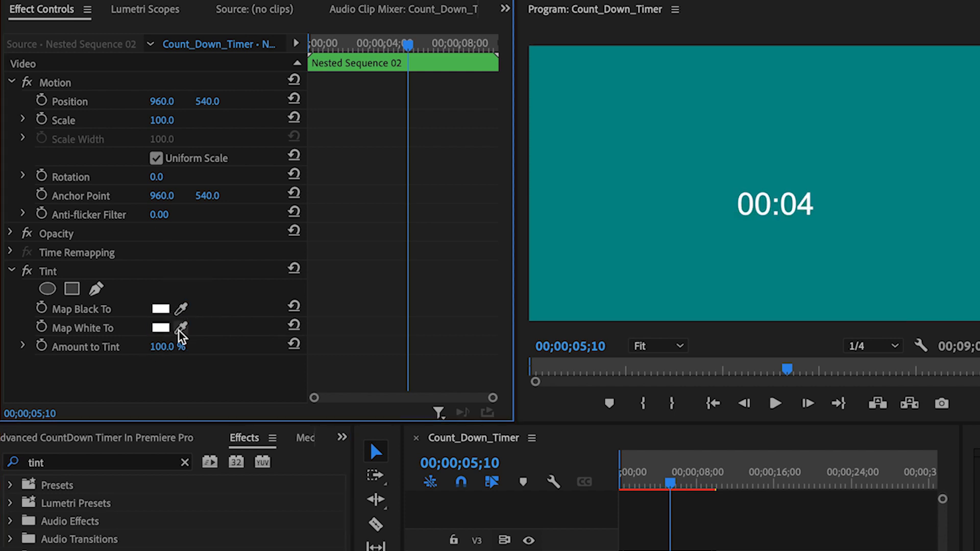
click(160, 328)
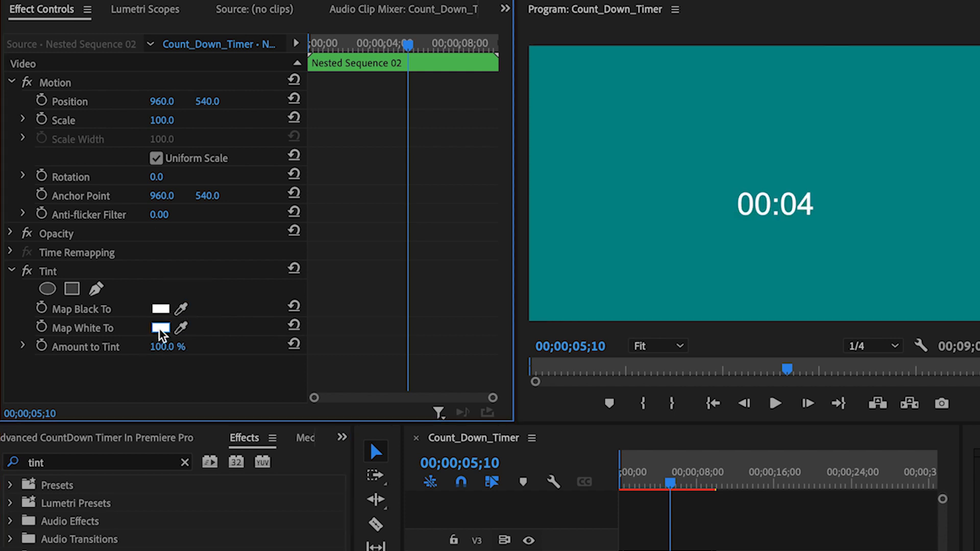
click(161, 328)
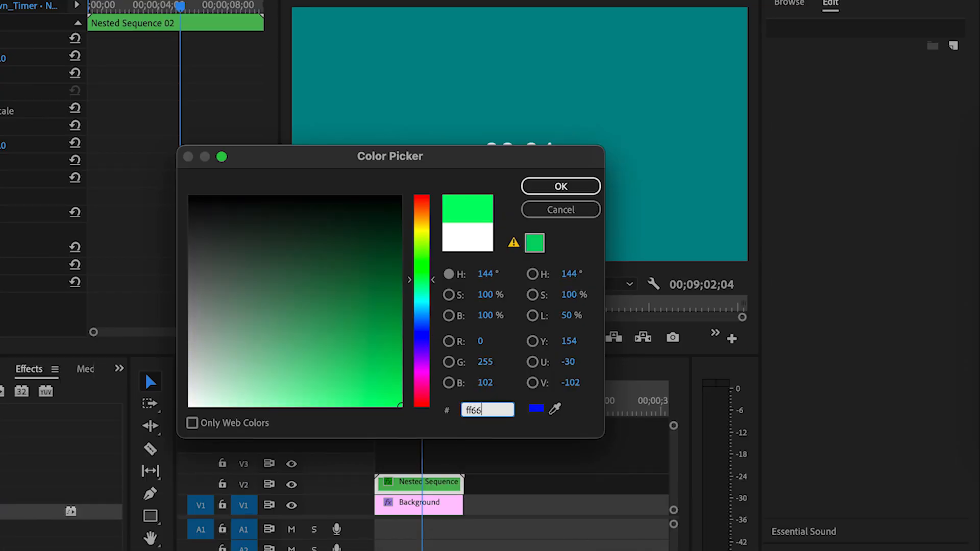
click(560, 186)
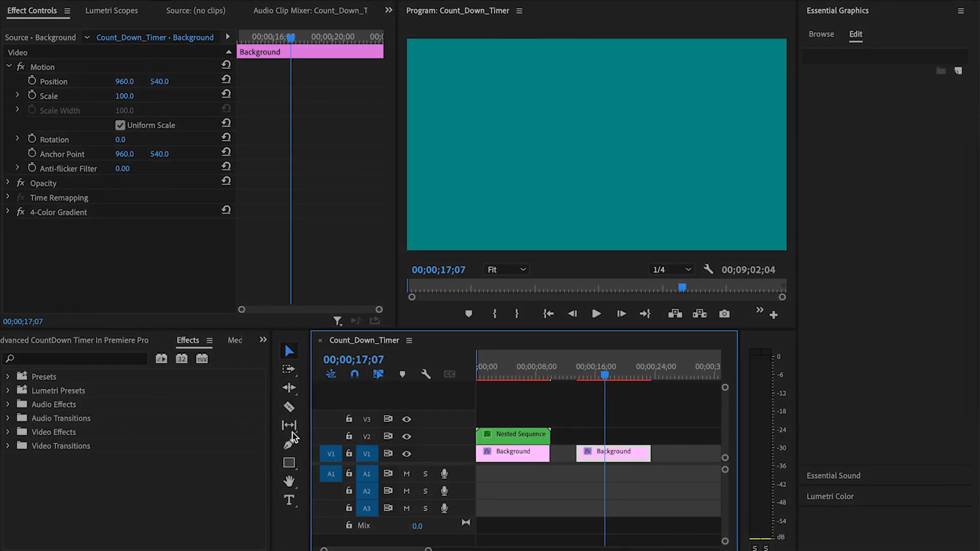
mouse_move(289, 464)
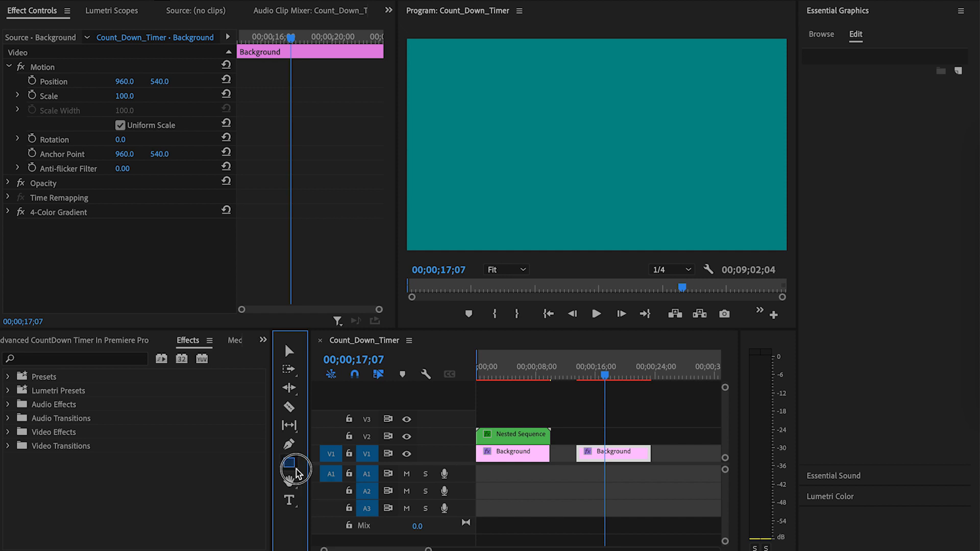
Draw an 840×840 circle graphic with the Ellipse tool over the teal background.
click(289, 464)
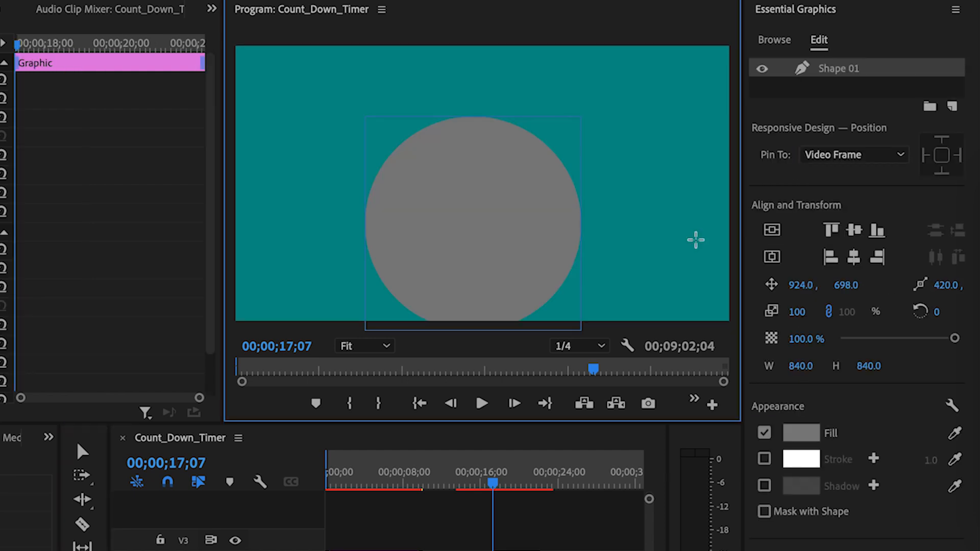
mouse_move(792, 18)
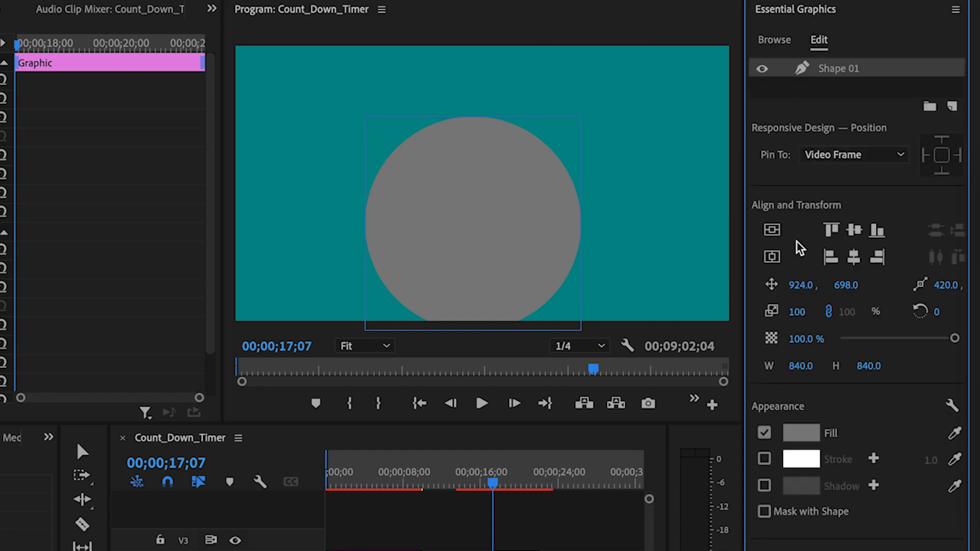
Centre the circle in the frame, remove its fill and give it an 80-wide stroke.
click(772, 258)
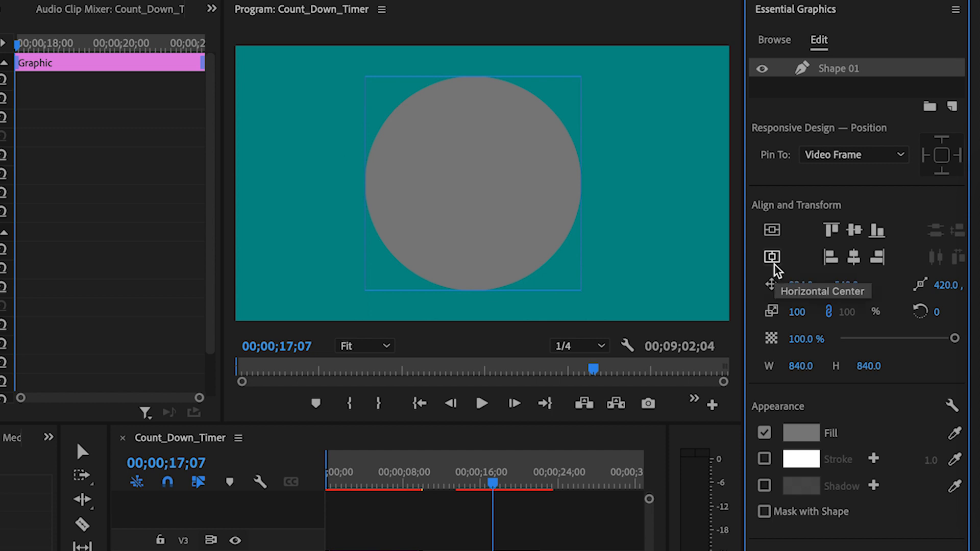
click(774, 257)
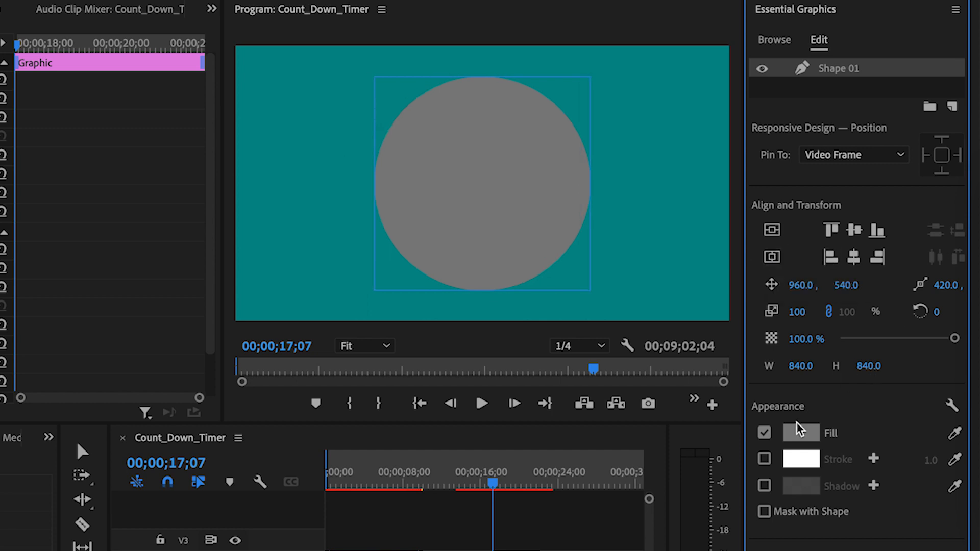
click(764, 433)
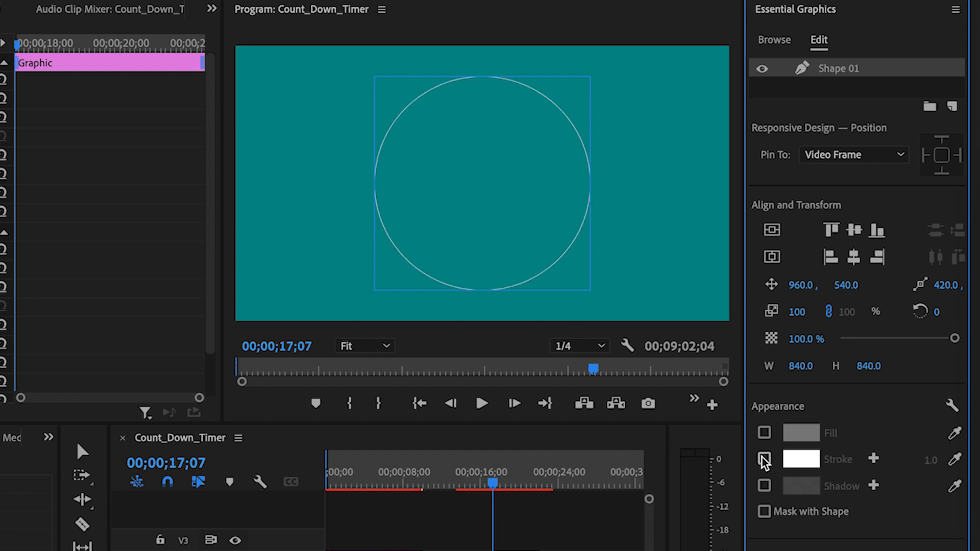
click(764, 459)
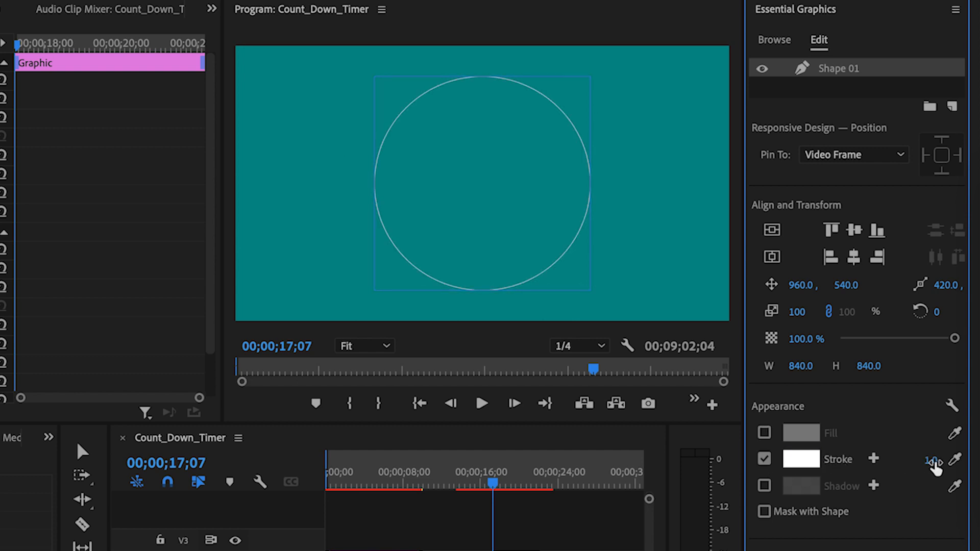
click(915, 460)
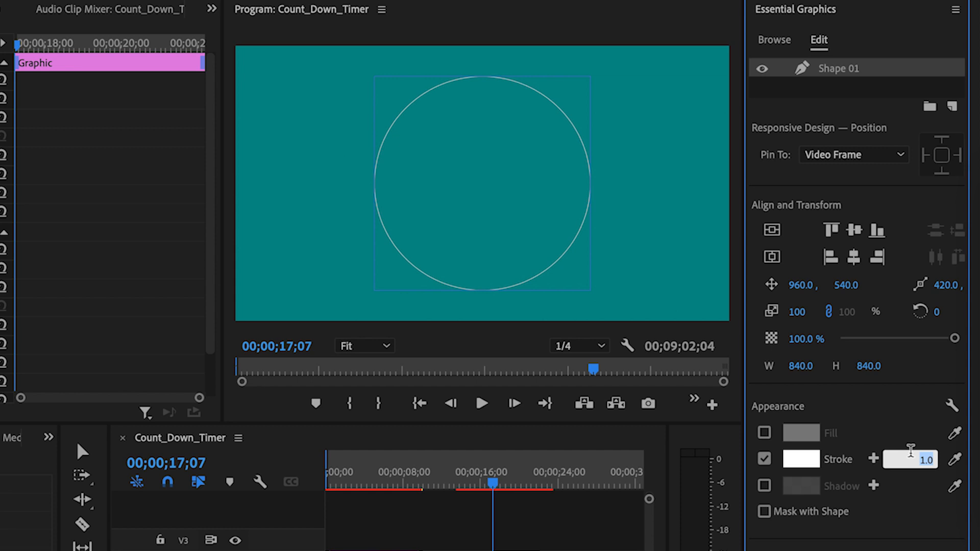
text(80.0)
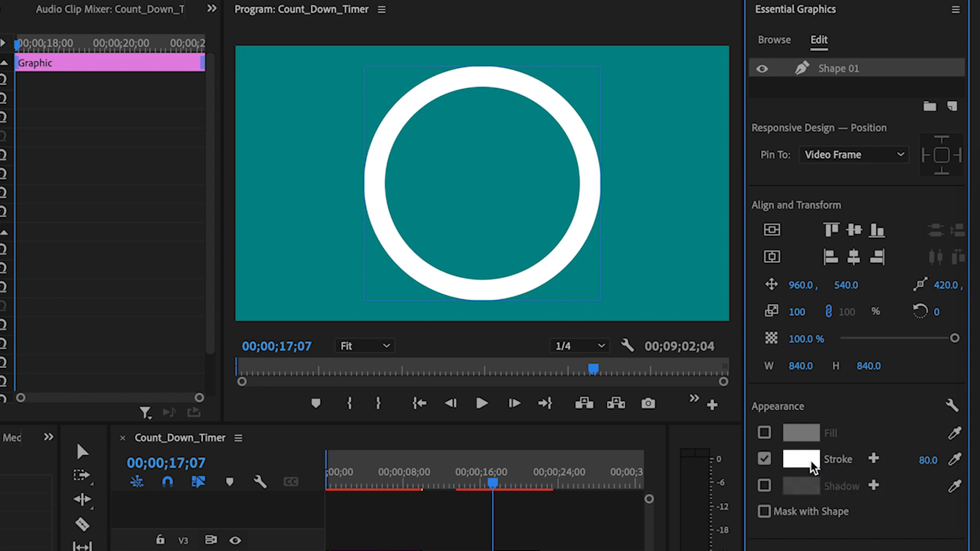
Colour the ring's stroke orange FF6625 in the Color Picker.
click(800, 459)
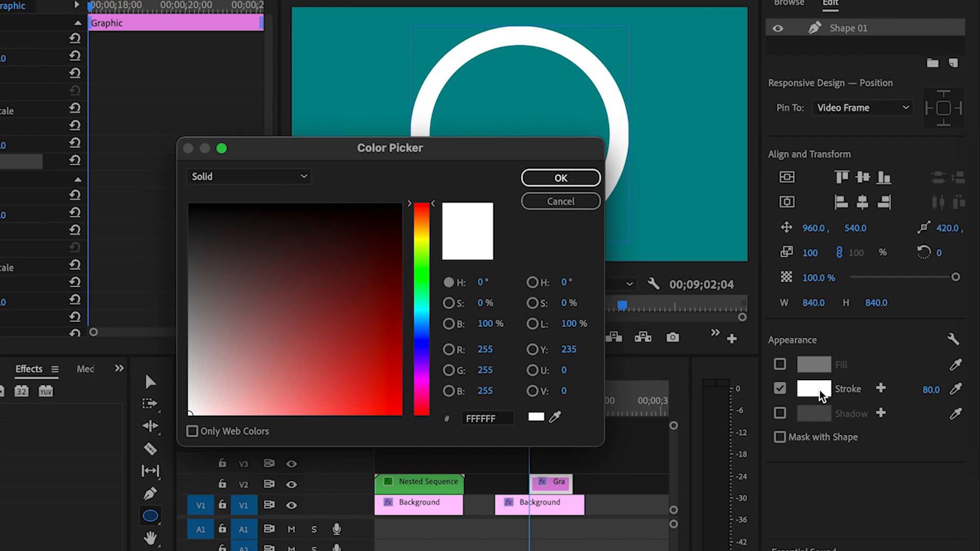
click(486, 417)
text(ff6625)
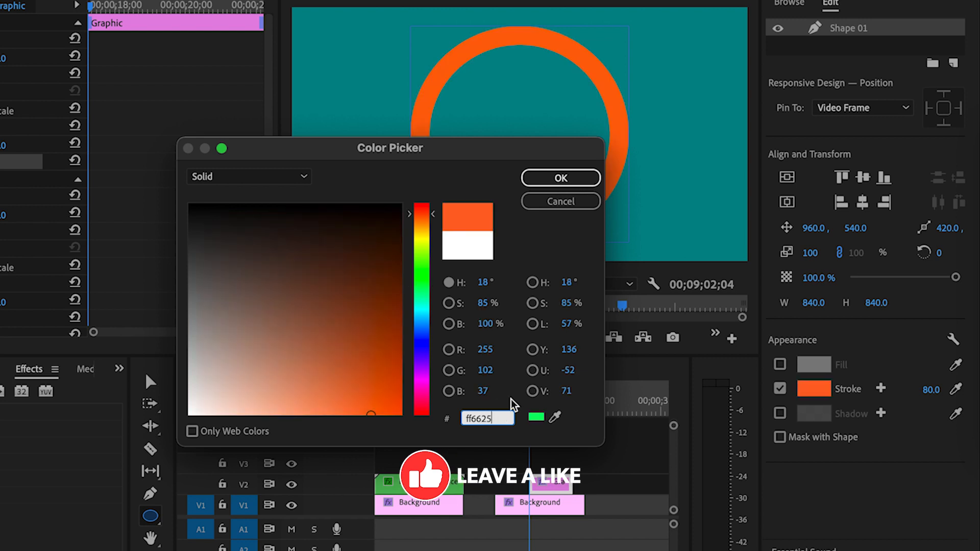
click(560, 177)
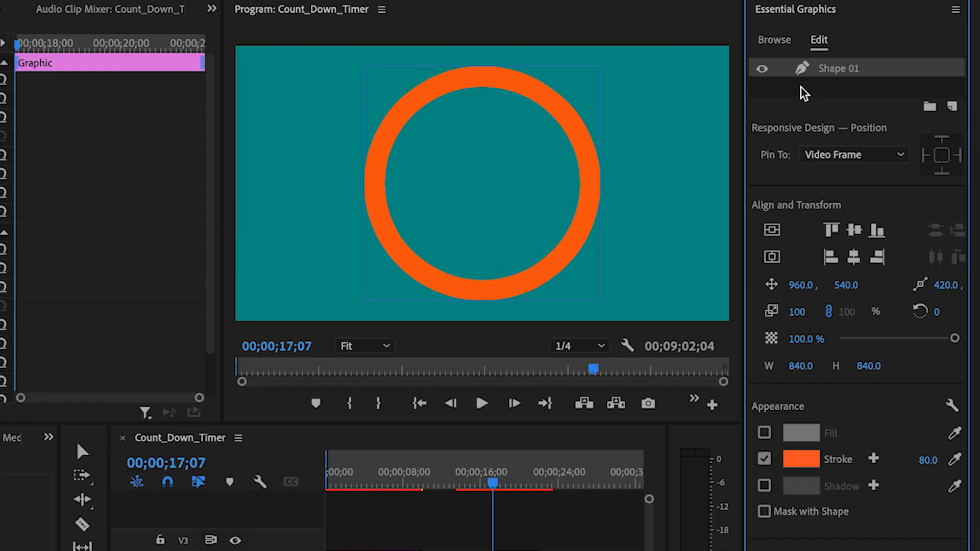
Duplicate the Shape 01 ring and rename the copy Shape 02.
right_click(838, 68)
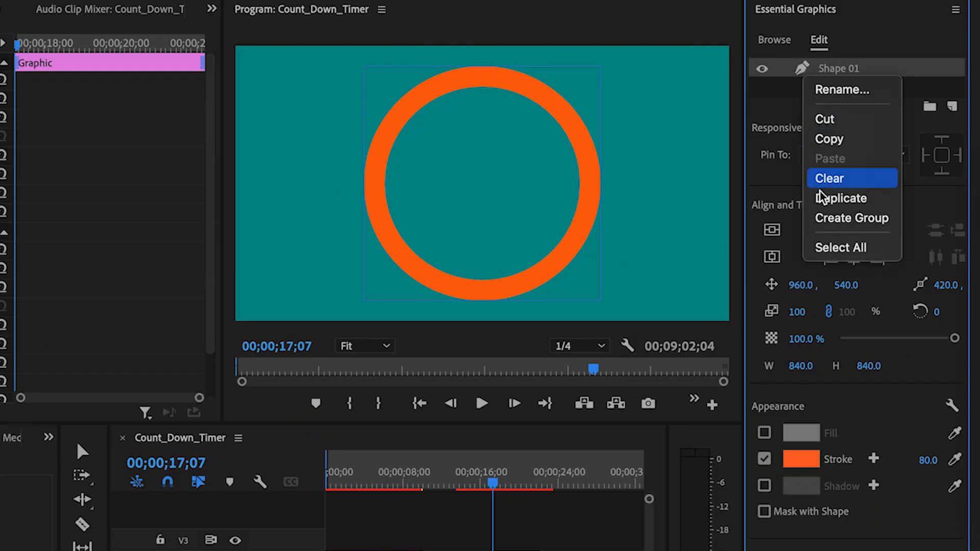
click(843, 198)
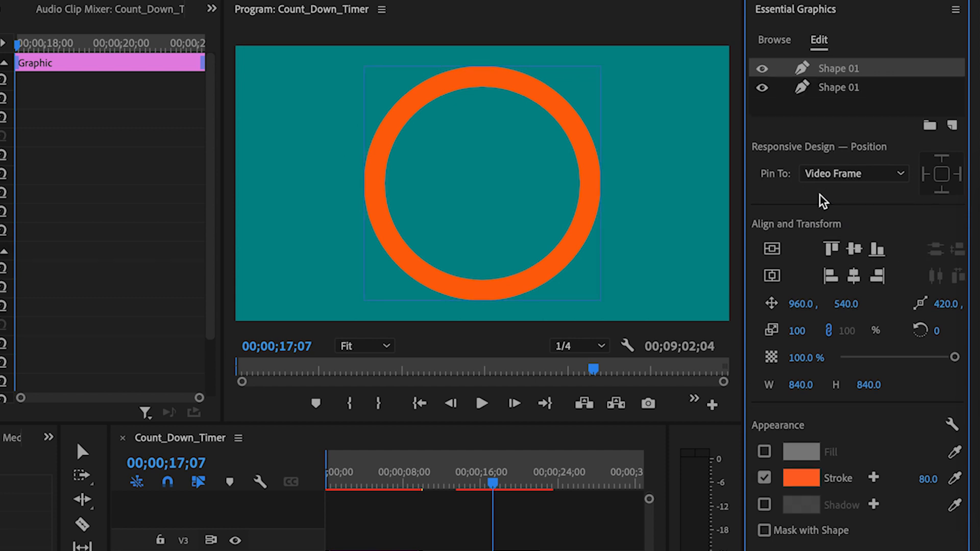
click(837, 86)
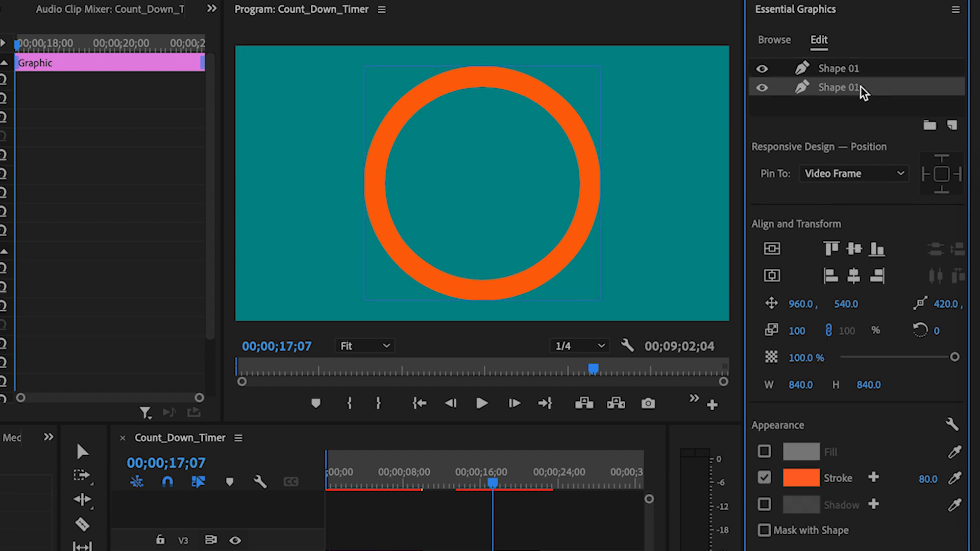
double_click(837, 87)
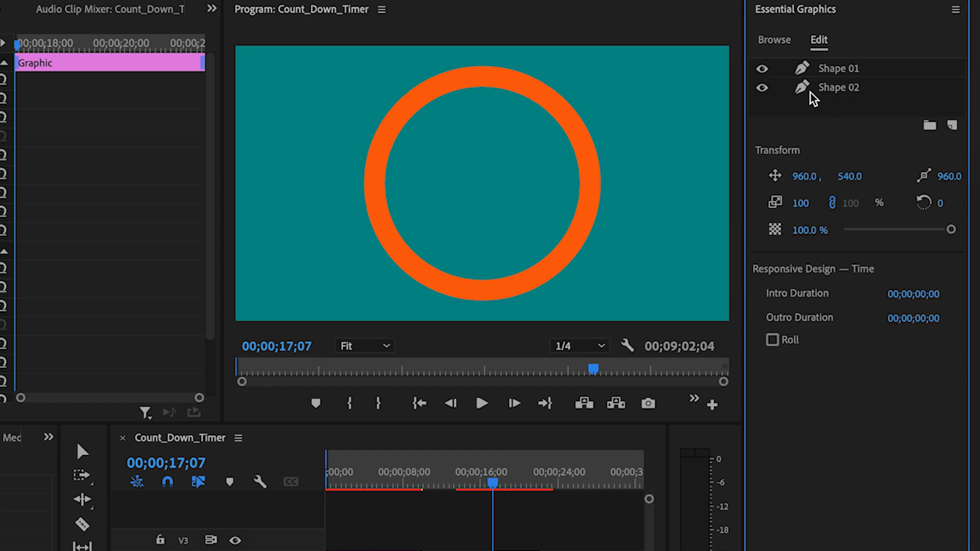
Give Shape 02 a white stroke and scale 85 so it sits inside the orange ring.
click(837, 86)
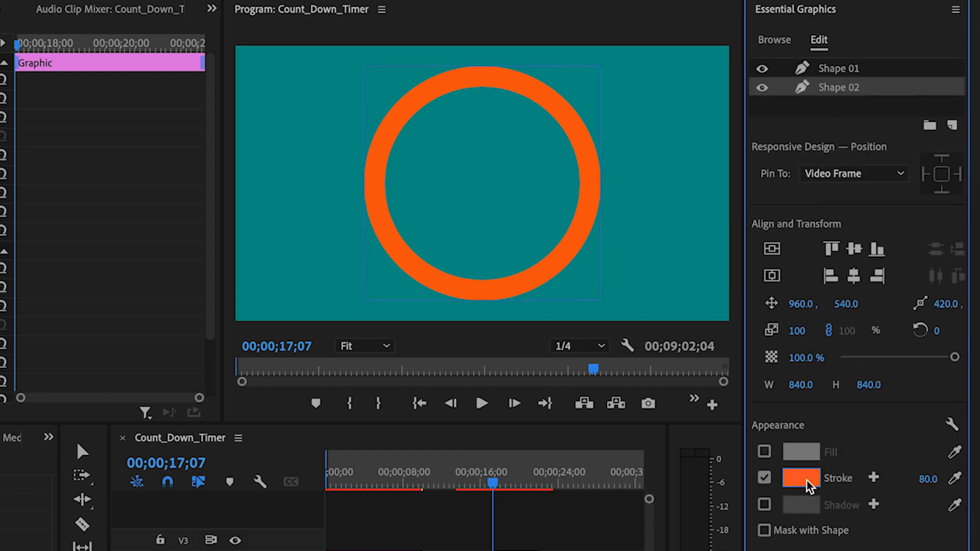
click(801, 478)
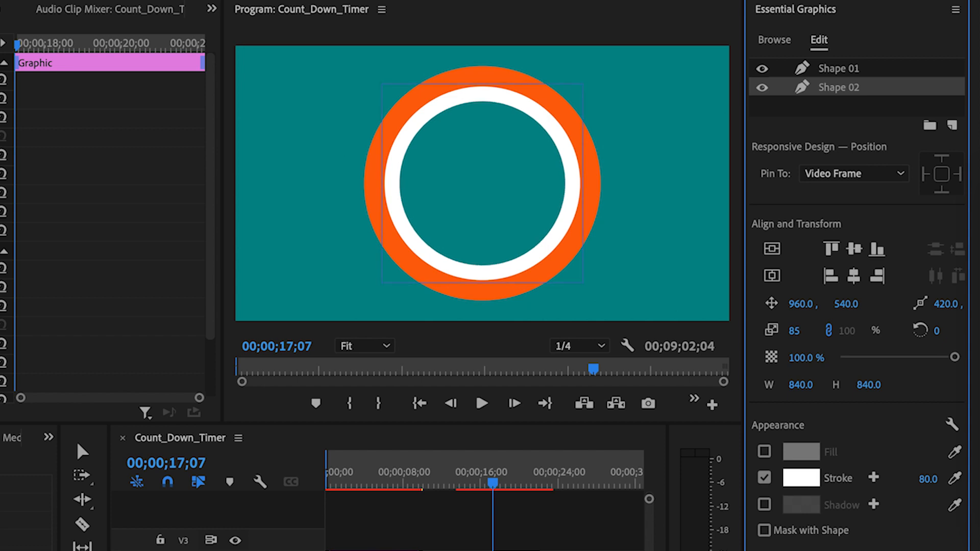
mouse_move(886, 441)
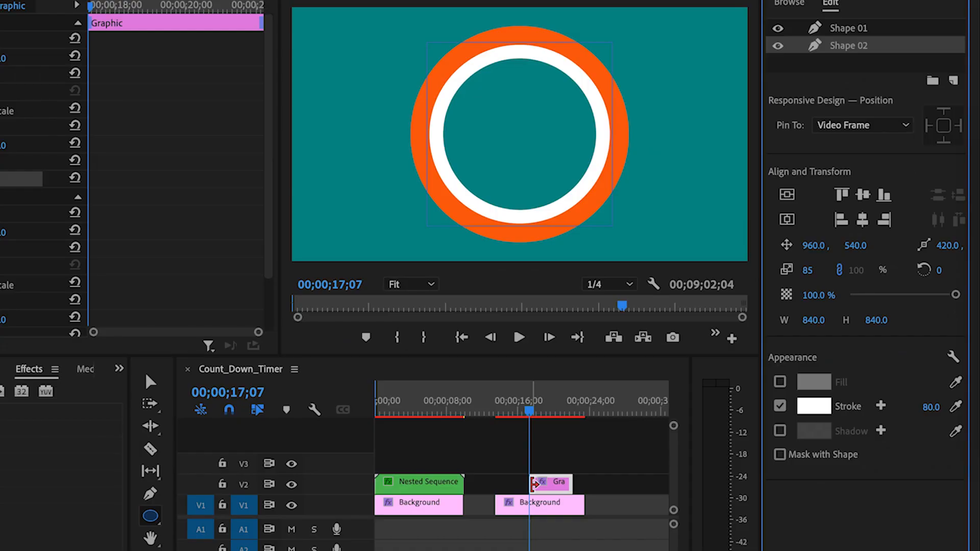
drag(534, 483, 501, 483)
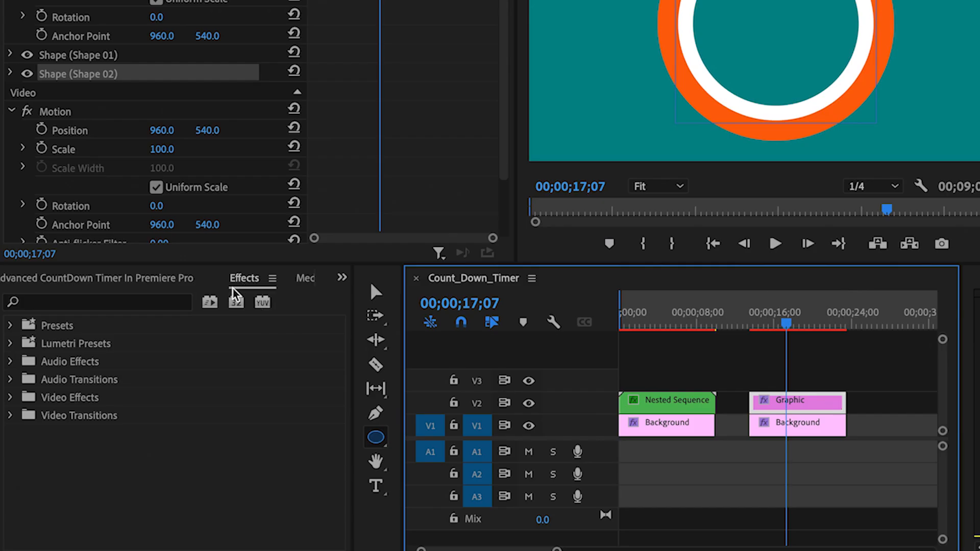
Apply Radial Wipe to the graphic clip and keyframe Transition Completion from 0% upward.
click(94, 303)
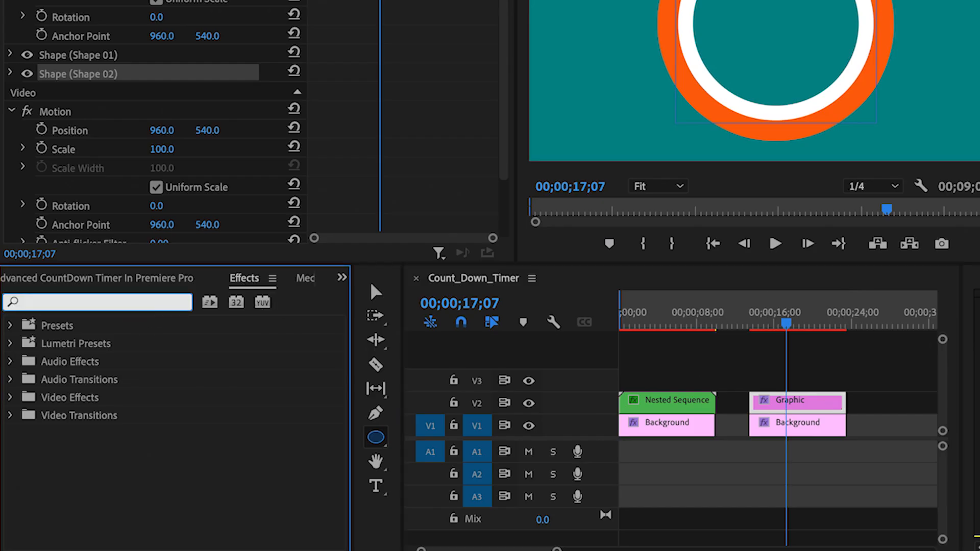
text(radial)
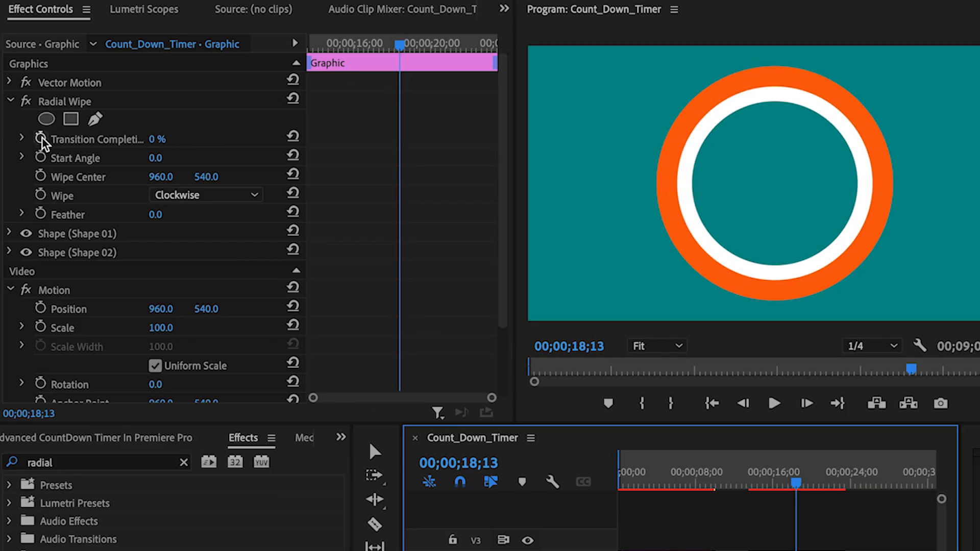
click(41, 137)
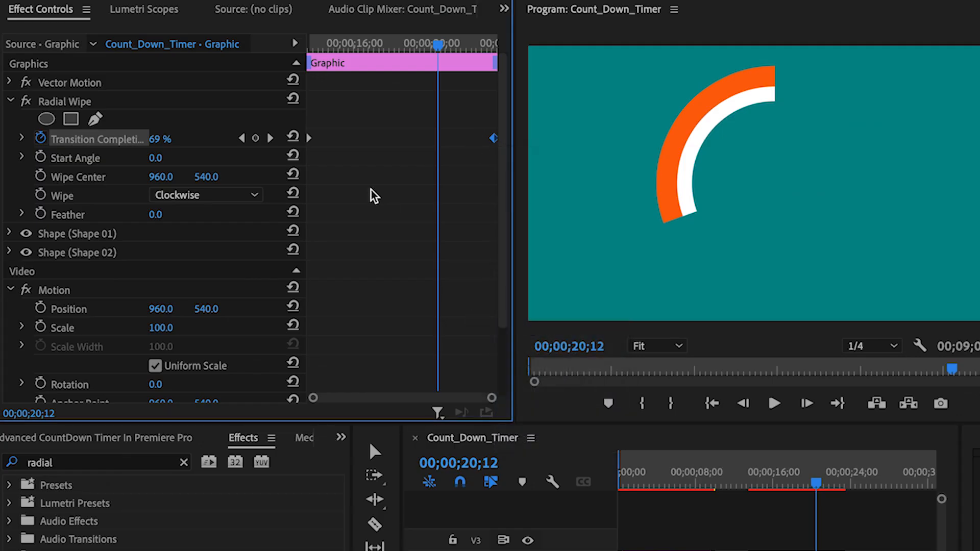
right_click(309, 138)
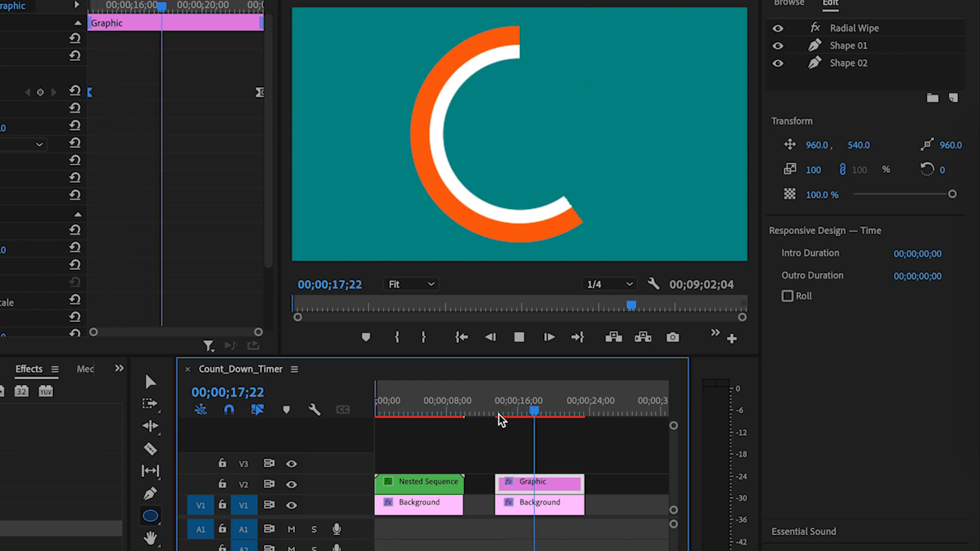
Place the nested timer above the ring graphic at Position Y 450.0 and preview the countdown.
click(518, 338)
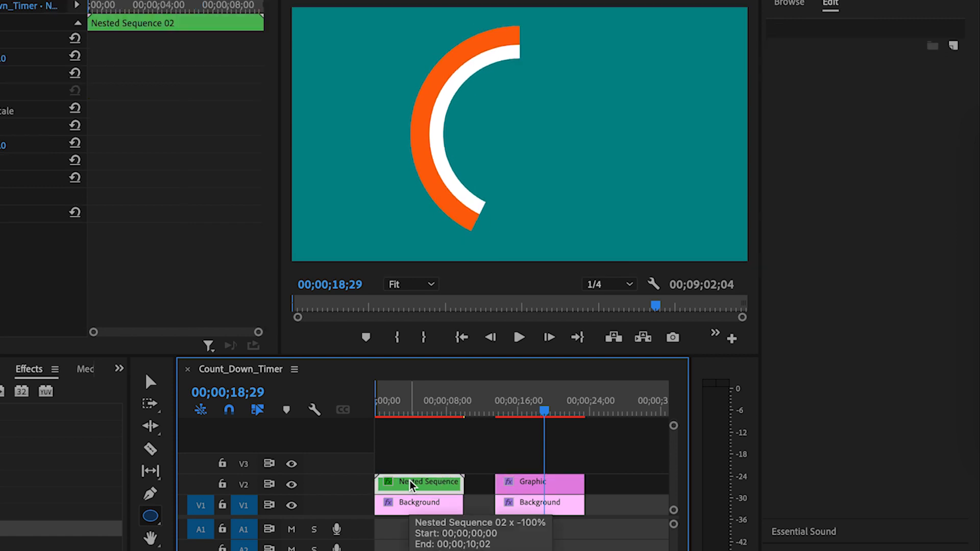
drag(533, 482, 533, 466)
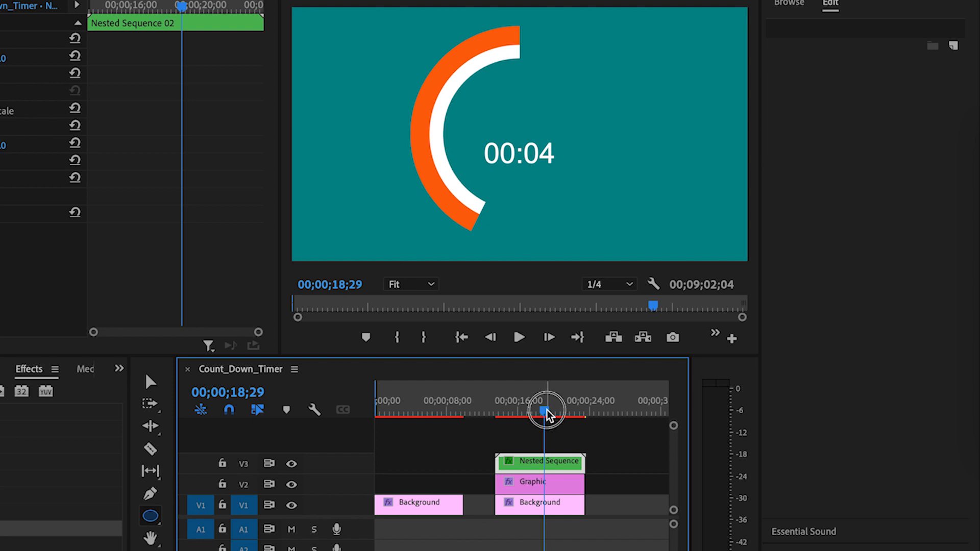
drag(546, 411, 501, 412)
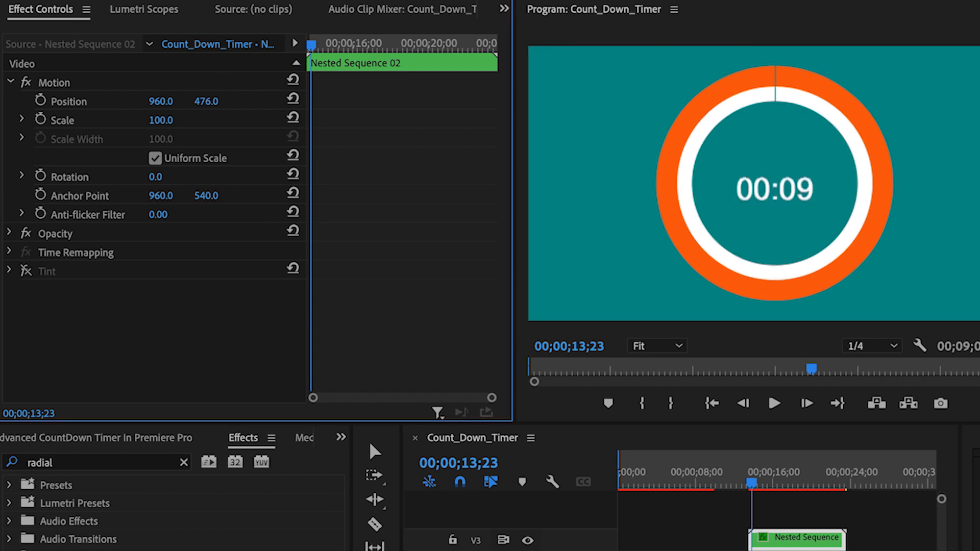
text(450.0)
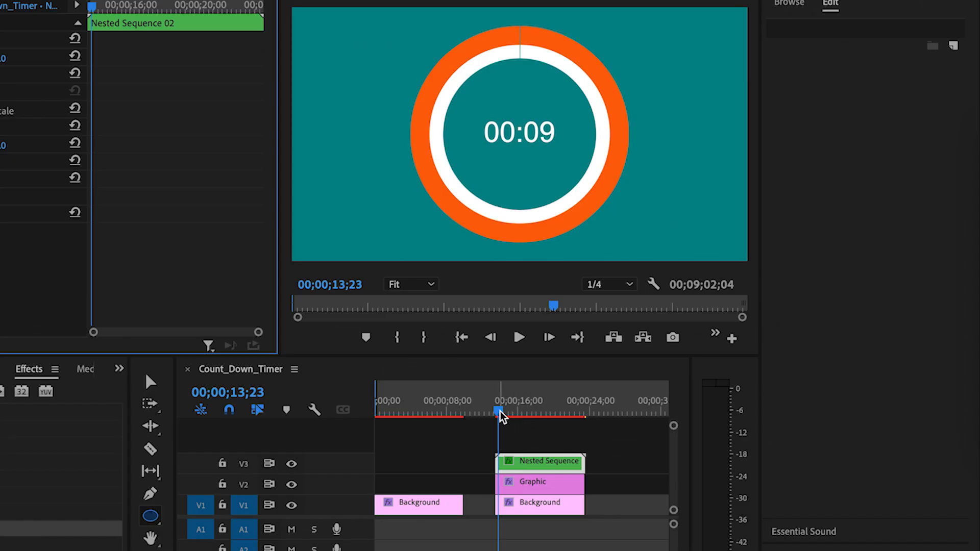
click(519, 338)
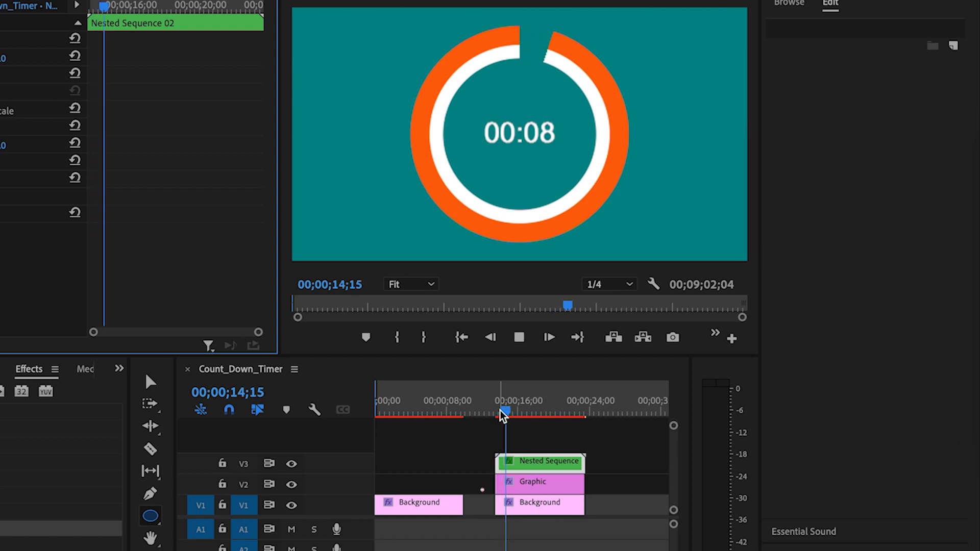